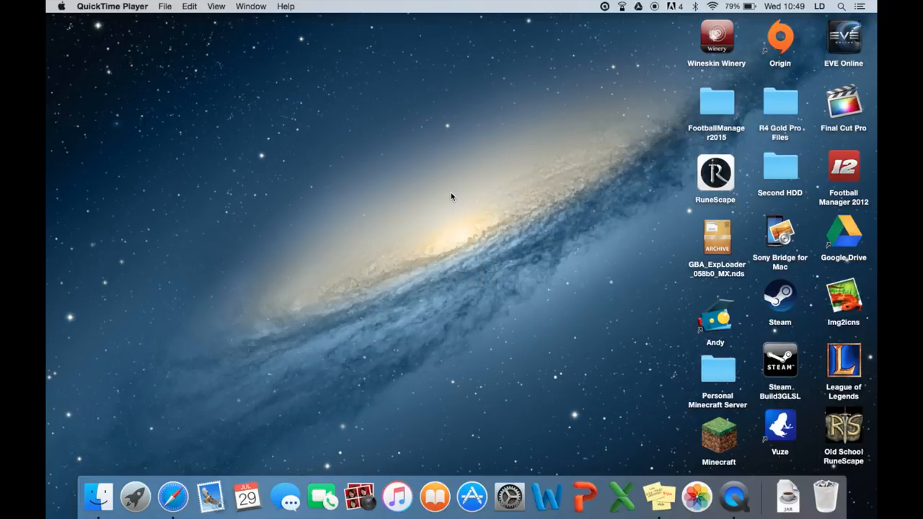
{"action": "mouse_move", "coordinate": [456, 213]}
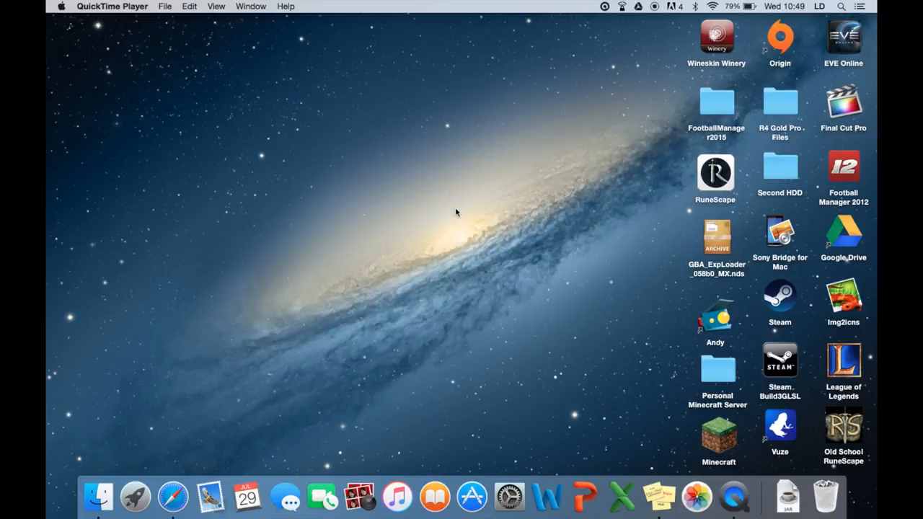
{"action": "mouse_move", "coordinate": [439, 226]}
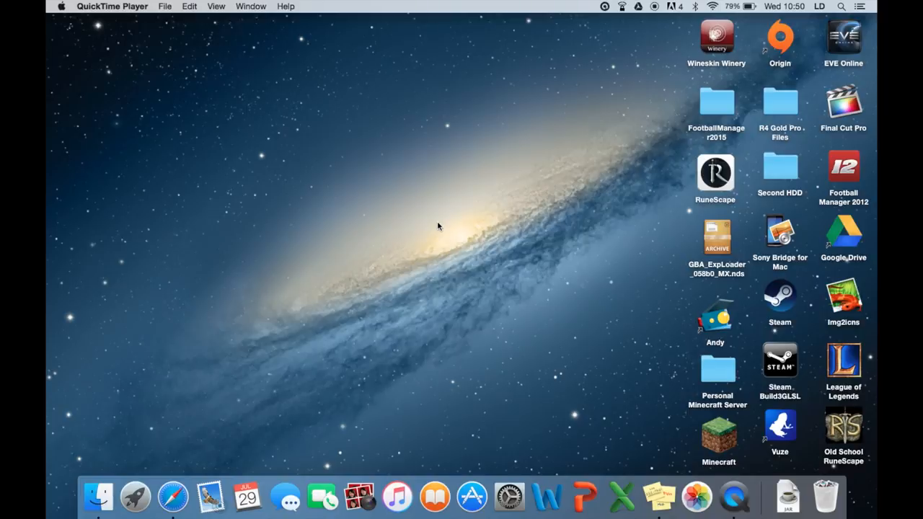
{"action": "mouse_move", "coordinate": [418, 202]}
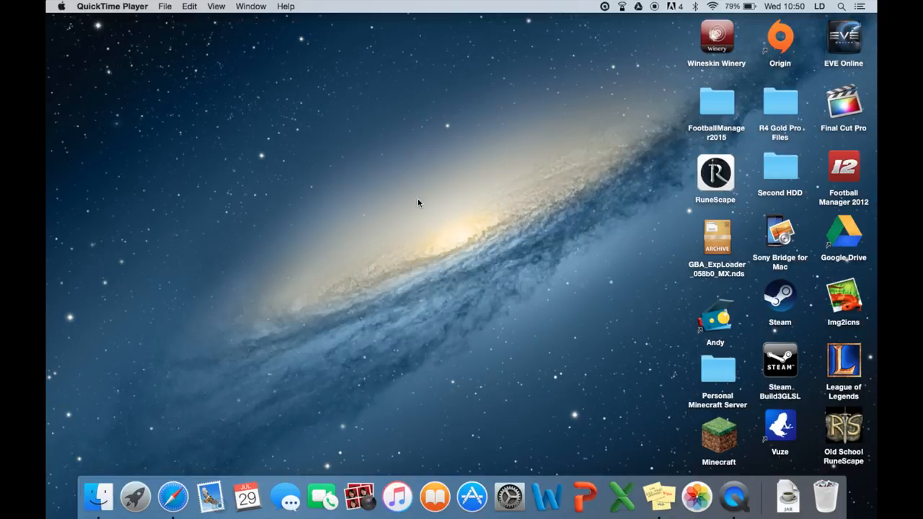
{"action": "mouse_move", "coordinate": [447, 162]}
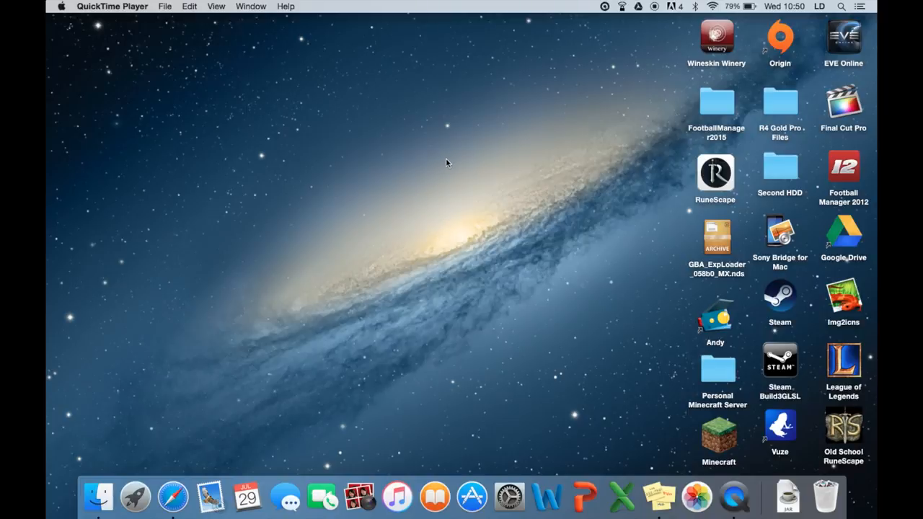
{"action": "mouse_move", "coordinate": [454, 138]}
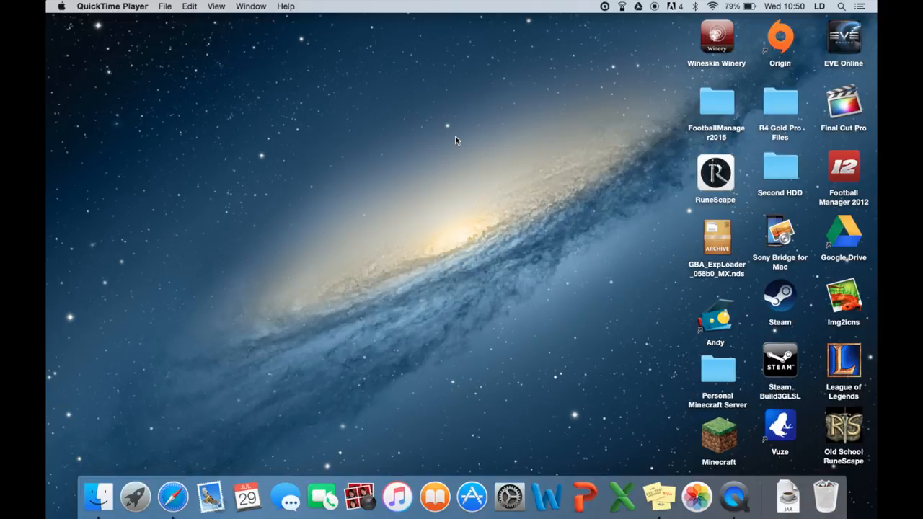
{"action": "mouse_move", "coordinate": [462, 135]}
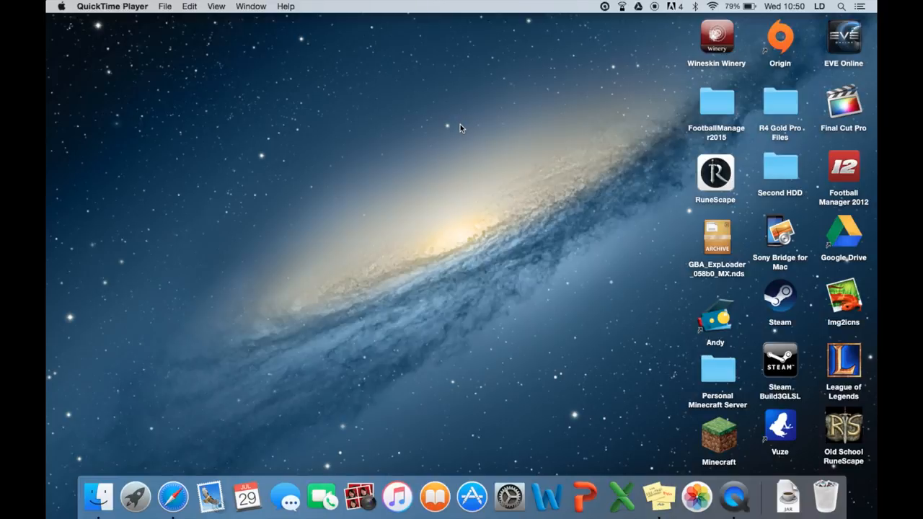
{"action": "mouse_move", "coordinate": [442, 152]}
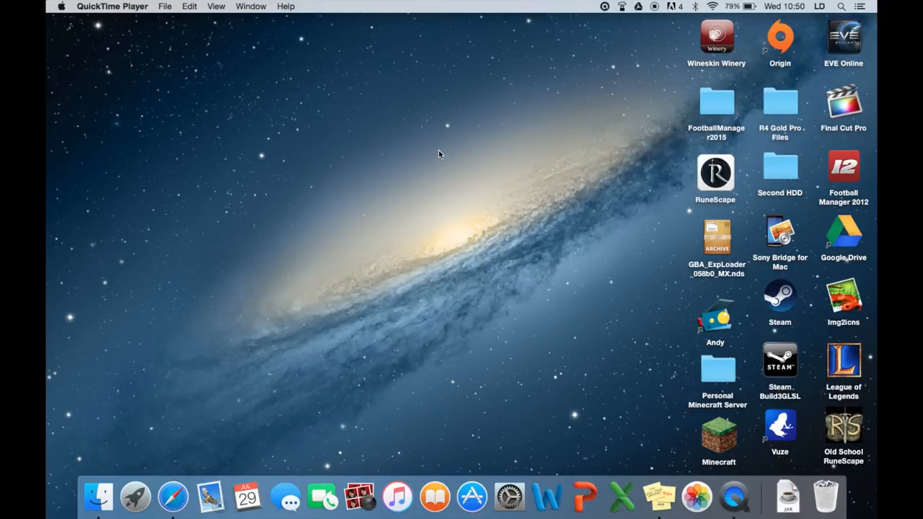
{"action": "mouse_move", "coordinate": [173, 496]}
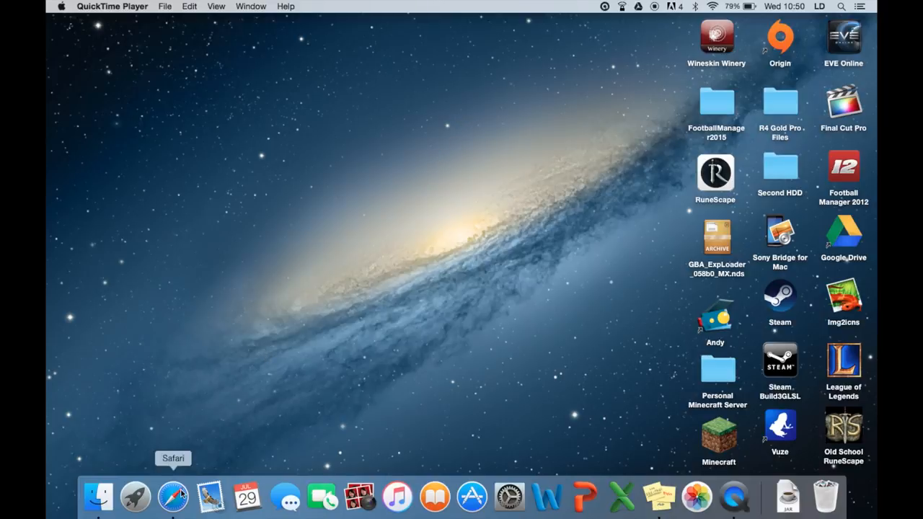
Download minecraft_server.1.8.8.jar from the Minecraft download page in Safari
{"action": "left_click", "coordinate": [173, 497]}
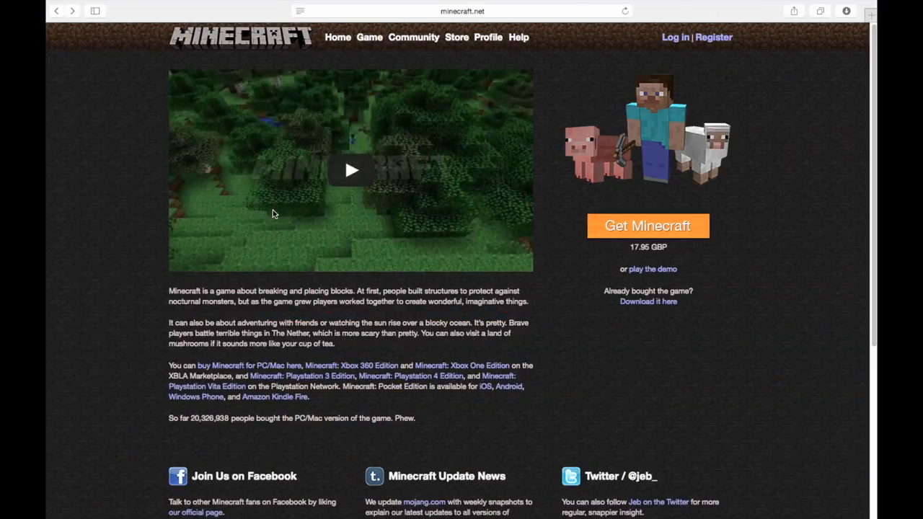
{"action": "mouse_move", "coordinate": [566, 117]}
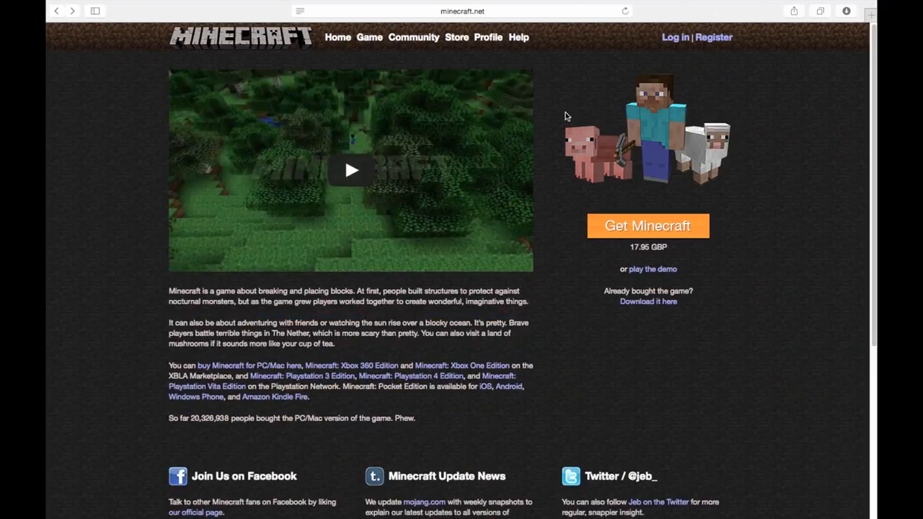
{"action": "mouse_move", "coordinate": [591, 251]}
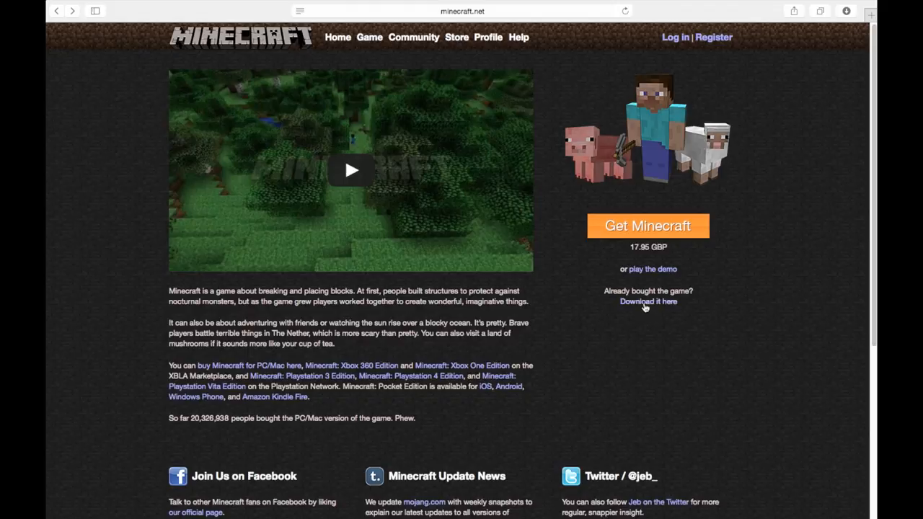
{"action": "left_click", "coordinate": [648, 302]}
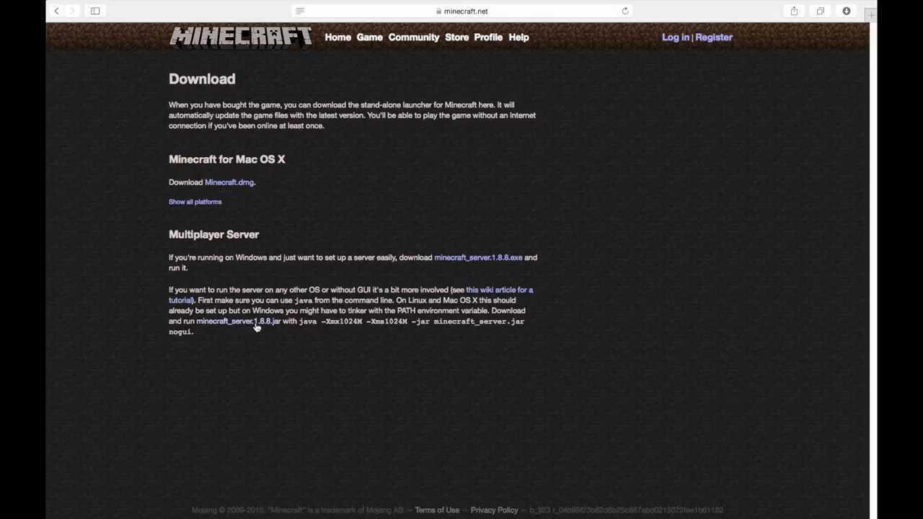
{"action": "mouse_move", "coordinate": [257, 326]}
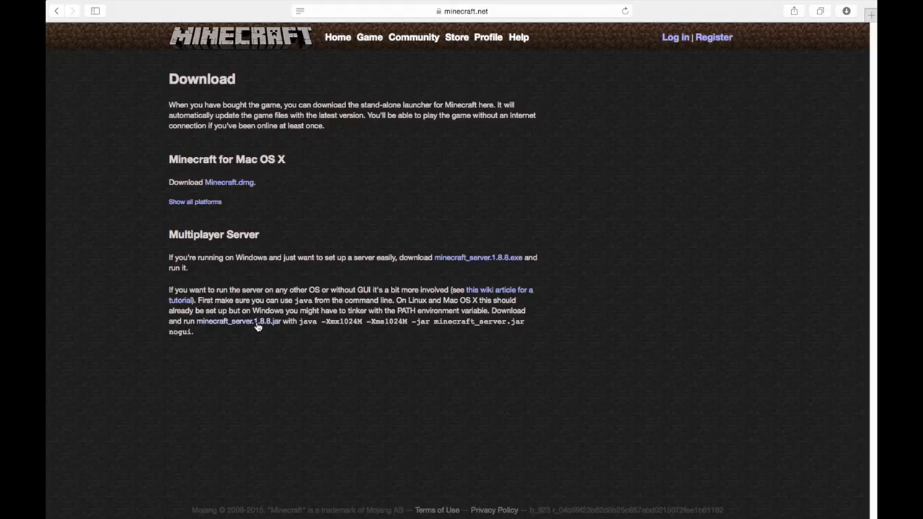
{"action": "left_click", "coordinate": [238, 320]}
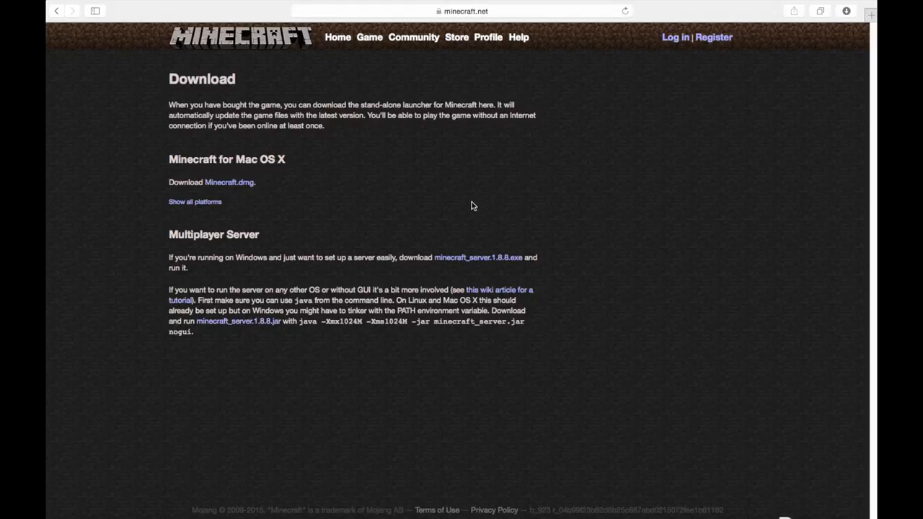
{"action": "mouse_move", "coordinate": [300, 334]}
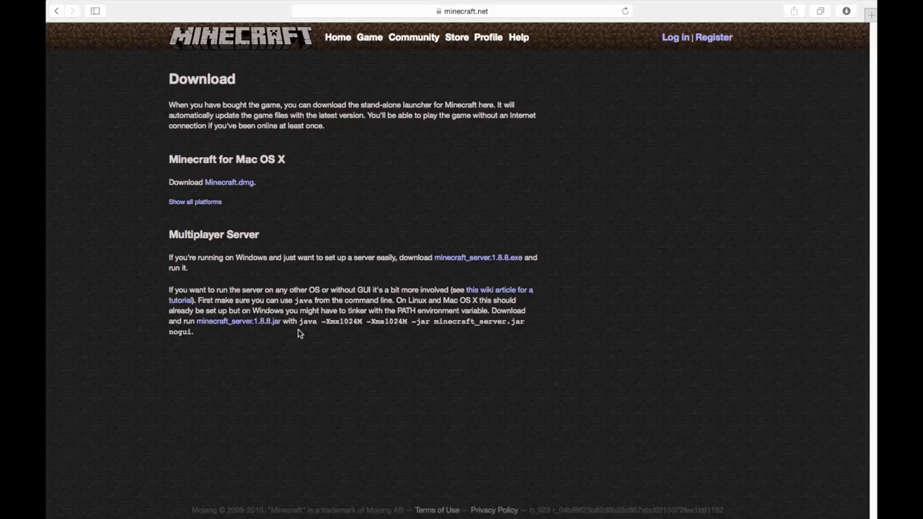
{"action": "mouse_move", "coordinate": [258, 326]}
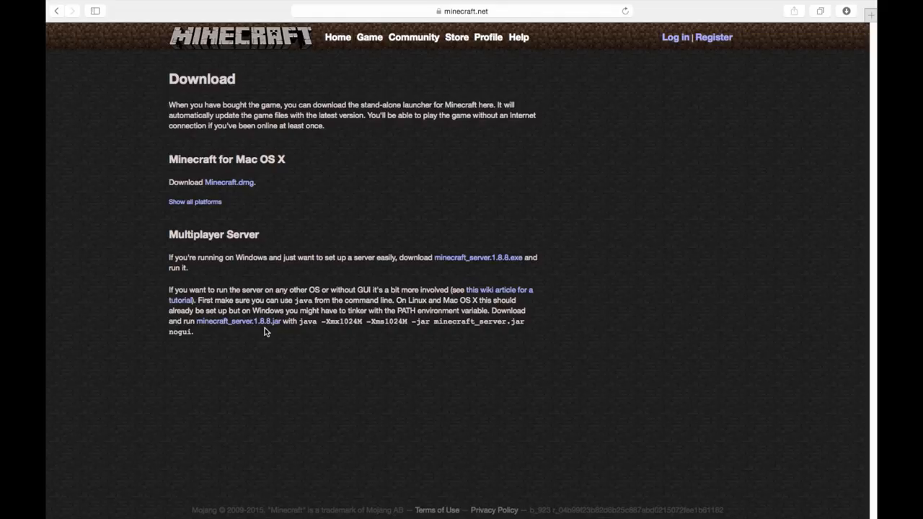
{"action": "mouse_move", "coordinate": [300, 336]}
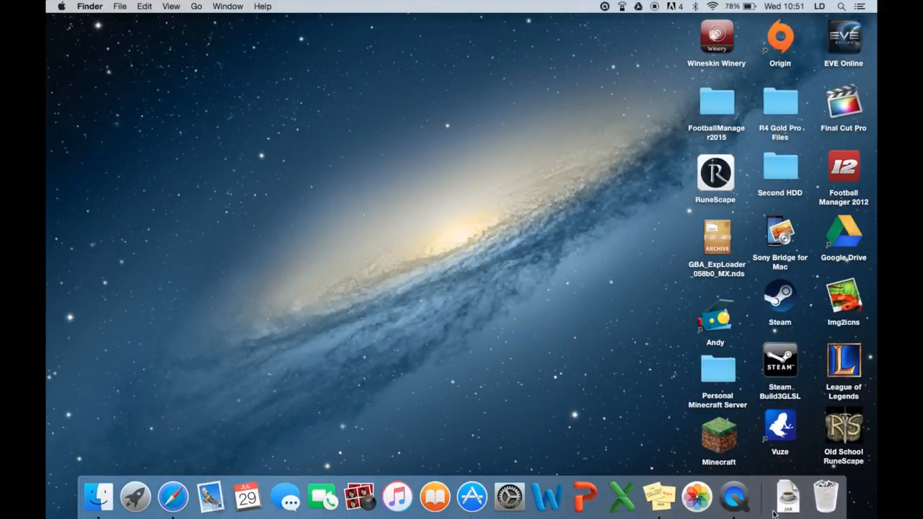
Create a 'My Minecraft server' folder on the desktop and open it in Finder
{"action": "left_click", "coordinate": [788, 496]}
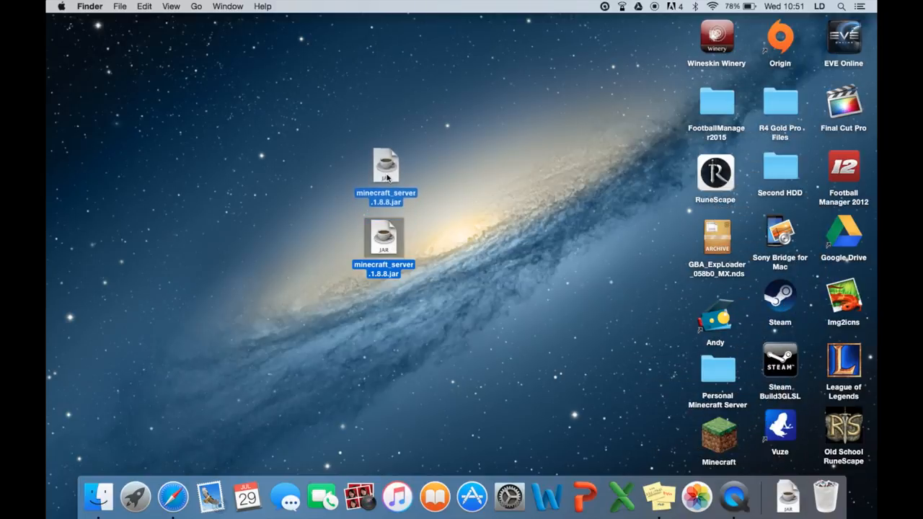
{"action": "right_click", "coordinate": [487, 121]}
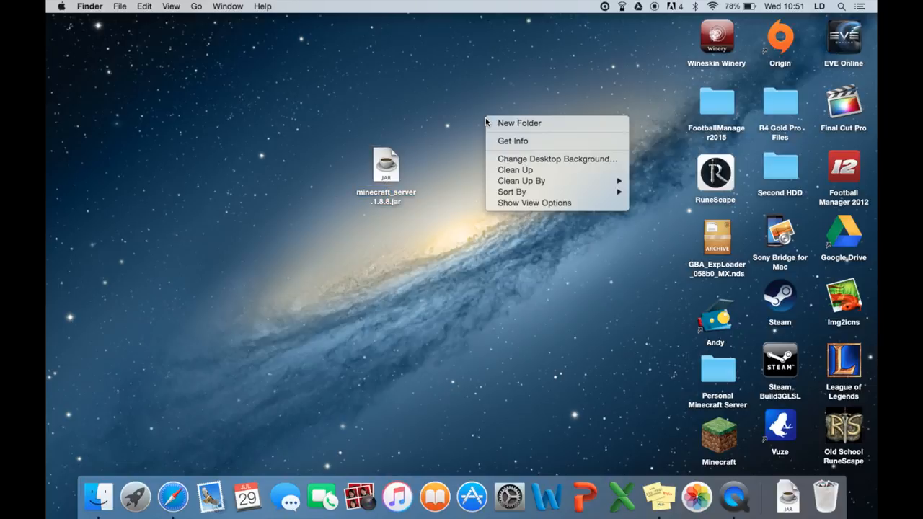
{"action": "mouse_move", "coordinate": [517, 124]}
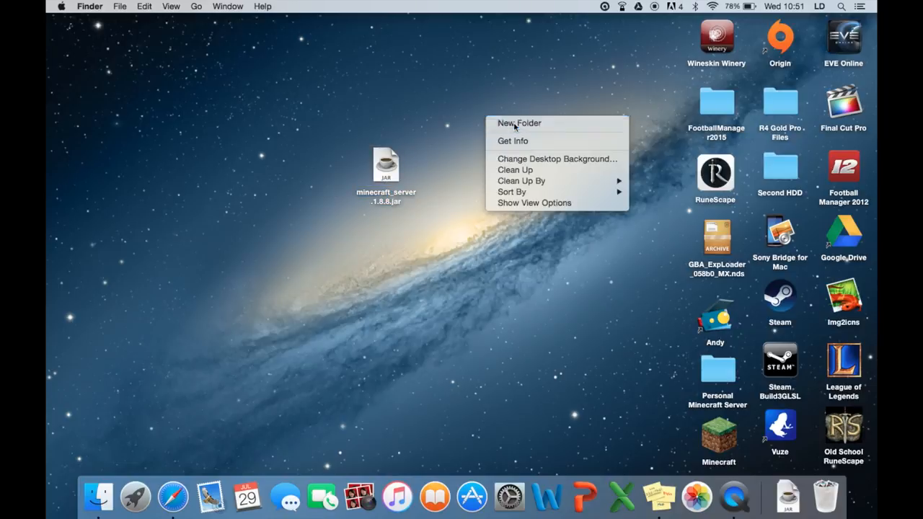
{"action": "left_click", "coordinate": [519, 122]}
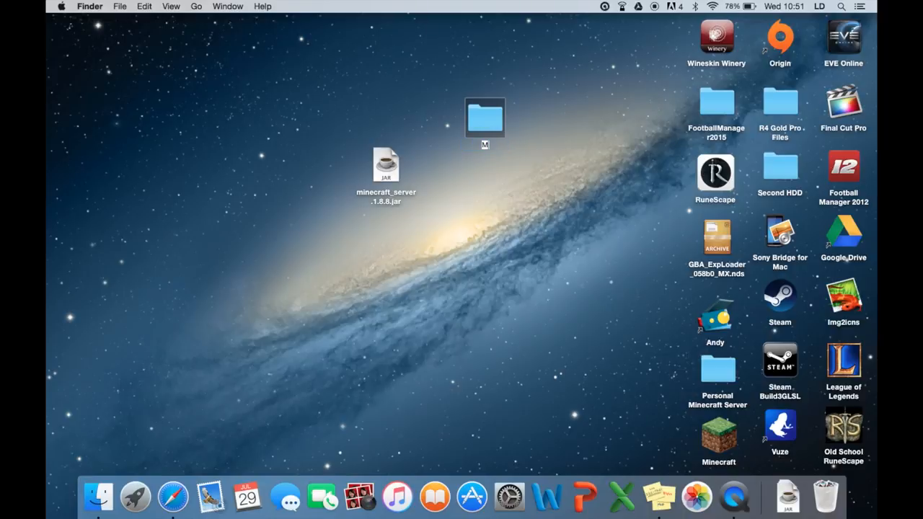
{"action": "type", "text": "My Mined"}
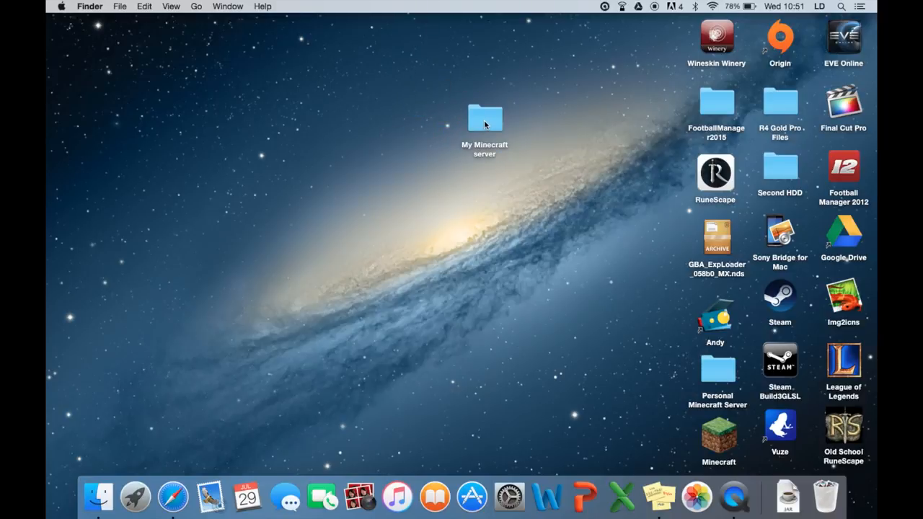
{"action": "double_click", "coordinate": [484, 118]}
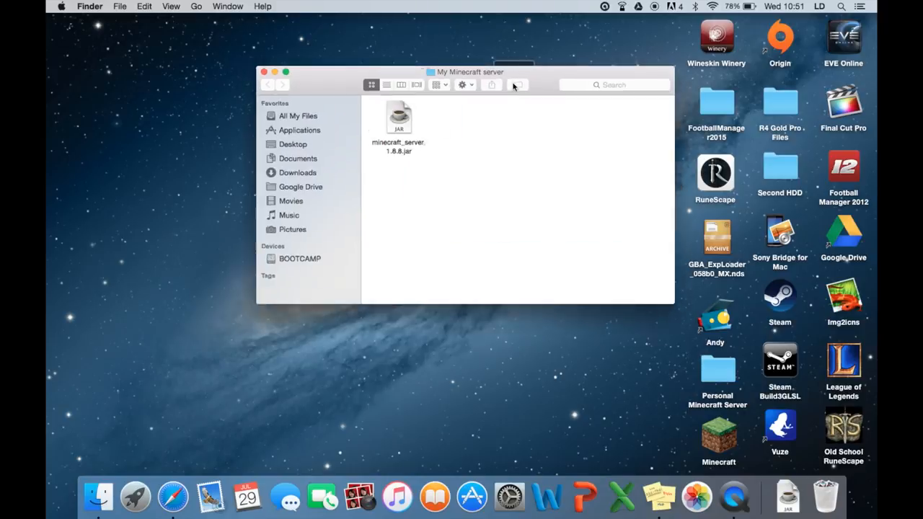
{"action": "left_click_drag", "start_coordinate": [470, 72], "coordinate": [407, 136]}
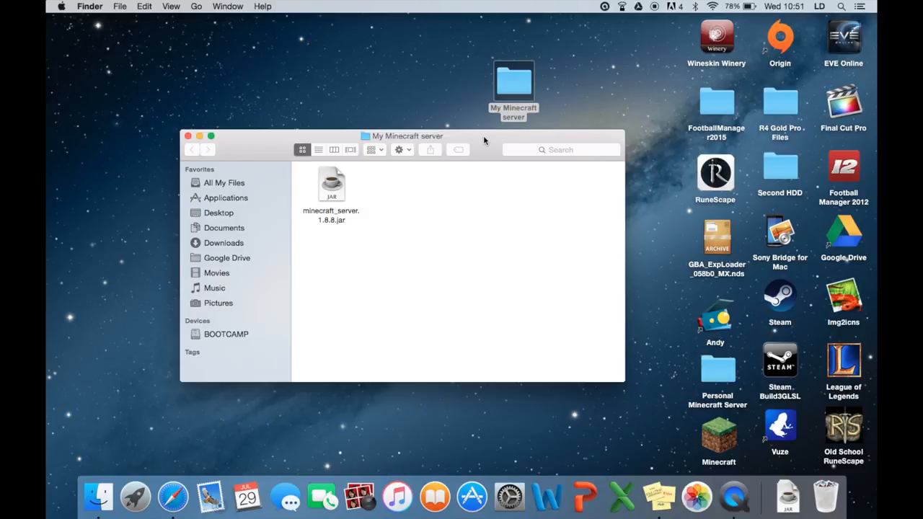
{"action": "mouse_move", "coordinate": [482, 147]}
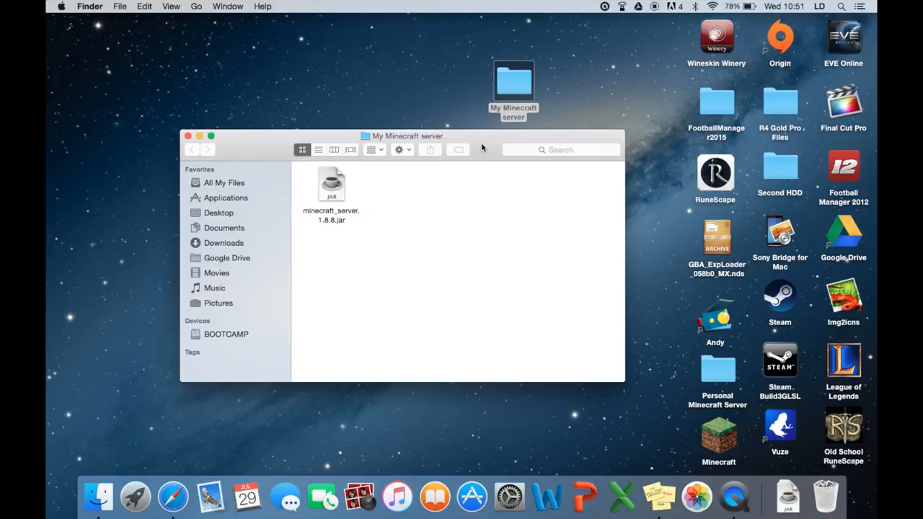
{"action": "mouse_move", "coordinate": [815, 9]}
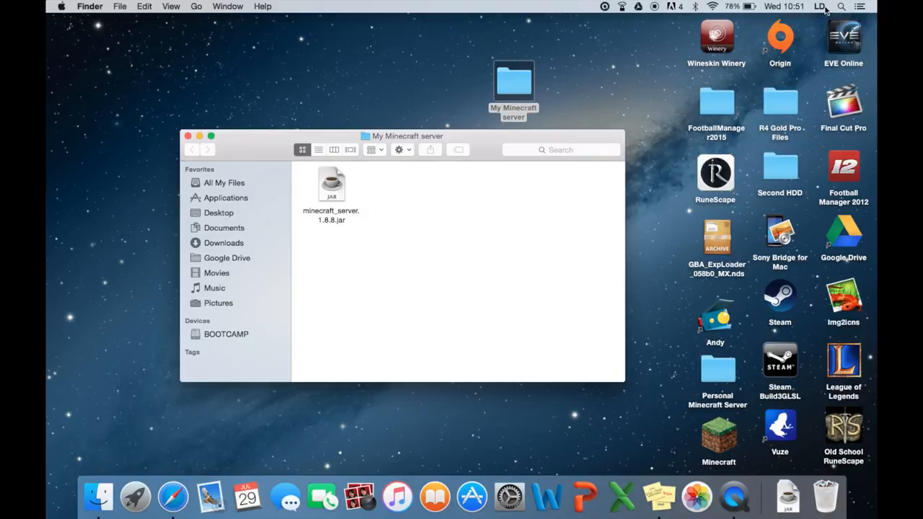
{"action": "mouse_move", "coordinate": [548, 179]}
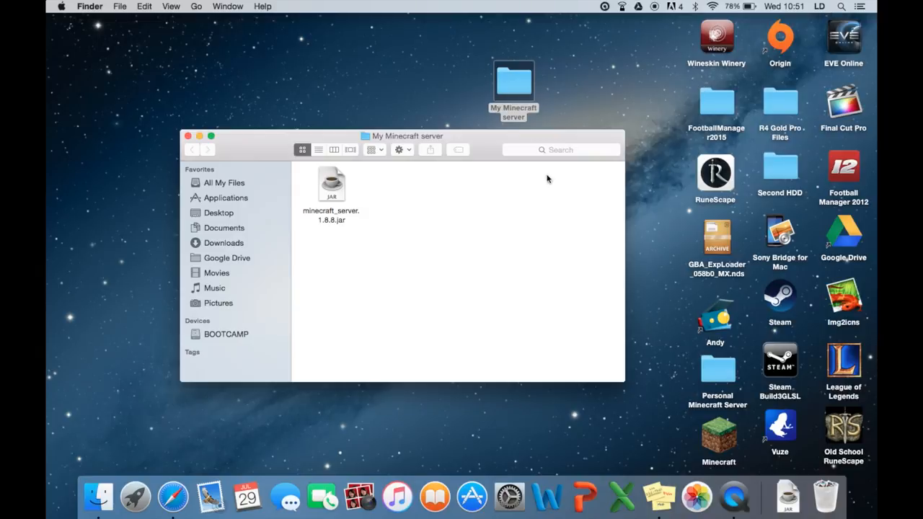
{"action": "mouse_move", "coordinate": [479, 195]}
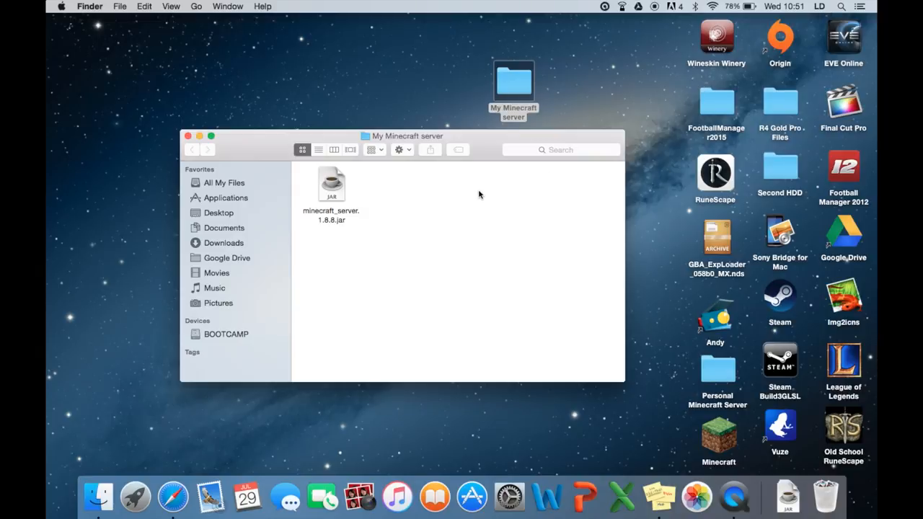
Start a new TextEdit document and convert it to plain text
{"action": "left_click", "coordinate": [840, 6]}
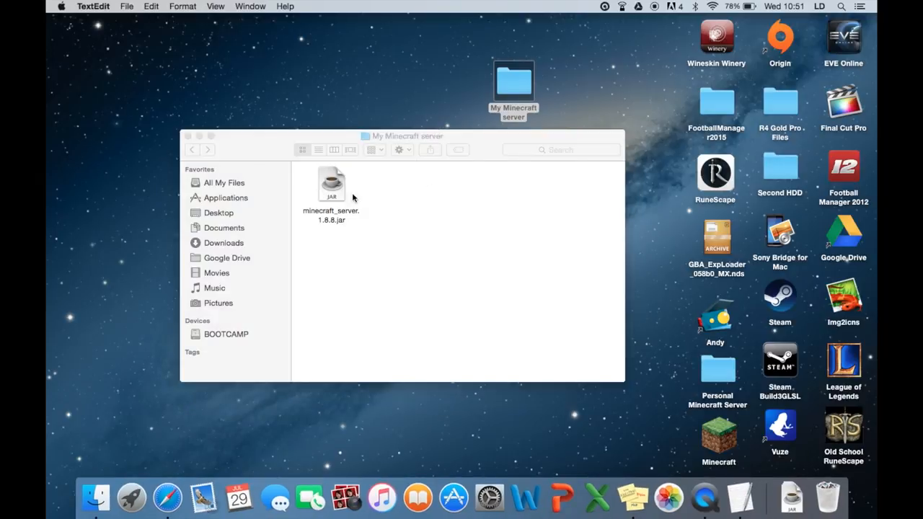
{"action": "mouse_move", "coordinate": [383, 187]}
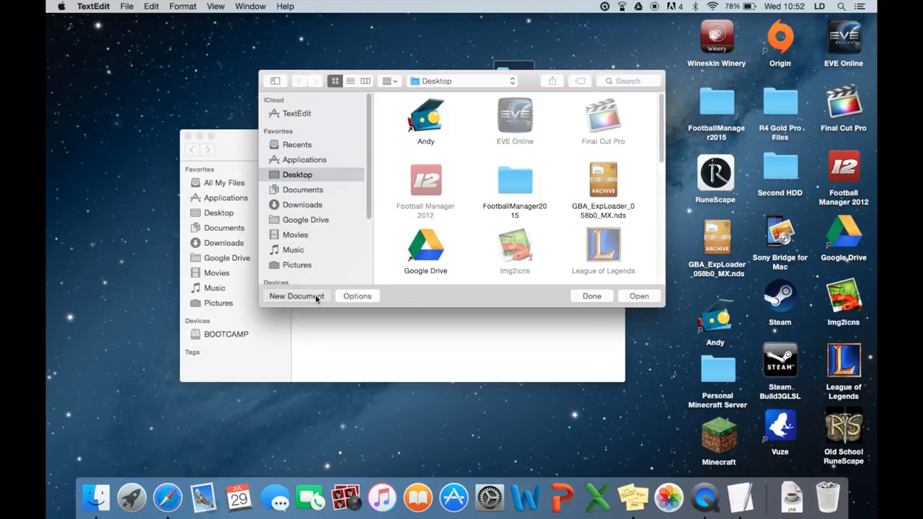
{"action": "left_click", "coordinate": [297, 295]}
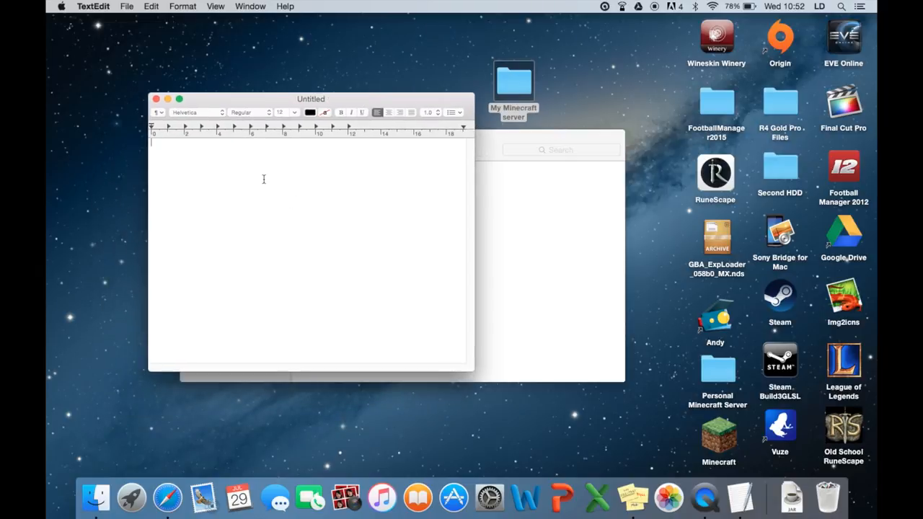
{"action": "mouse_move", "coordinate": [267, 109]}
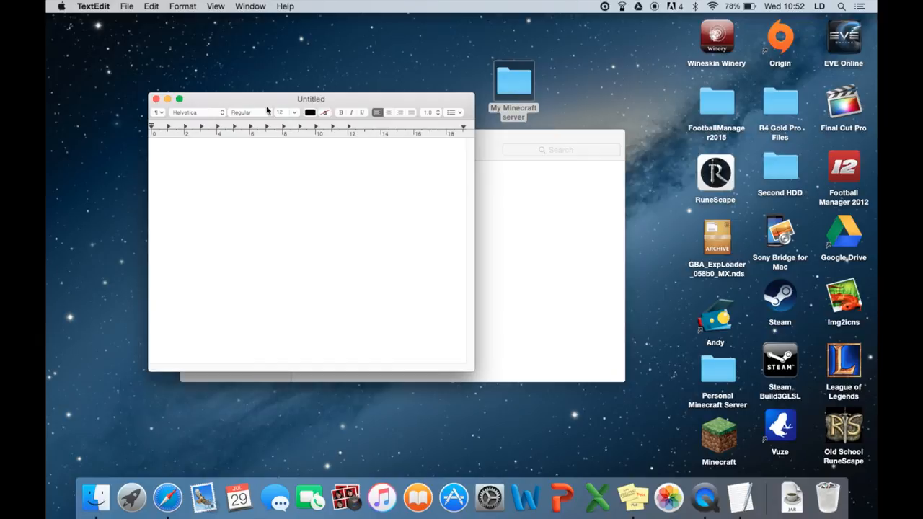
{"action": "left_click", "coordinate": [182, 6]}
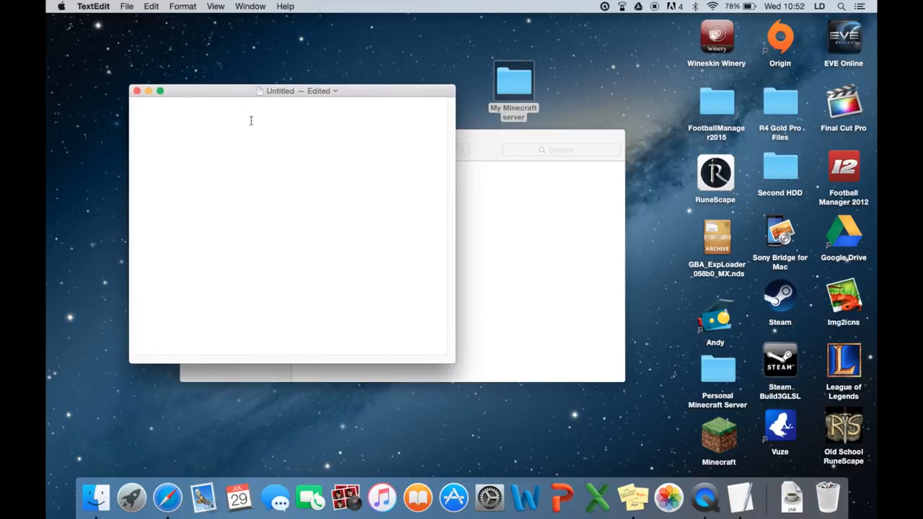
Paste the three-line bash server launch script into the document
{"action": "right_click", "coordinate": [257, 129]}
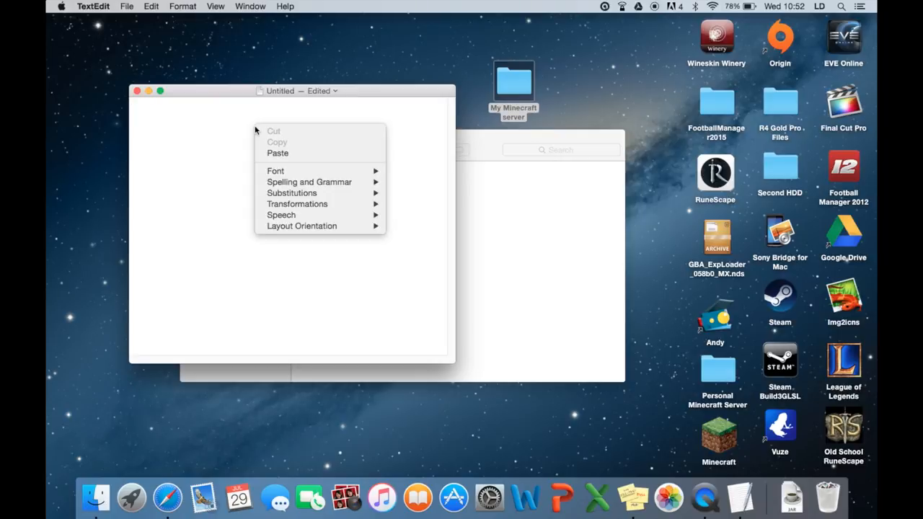
{"action": "left_click", "coordinate": [277, 152]}
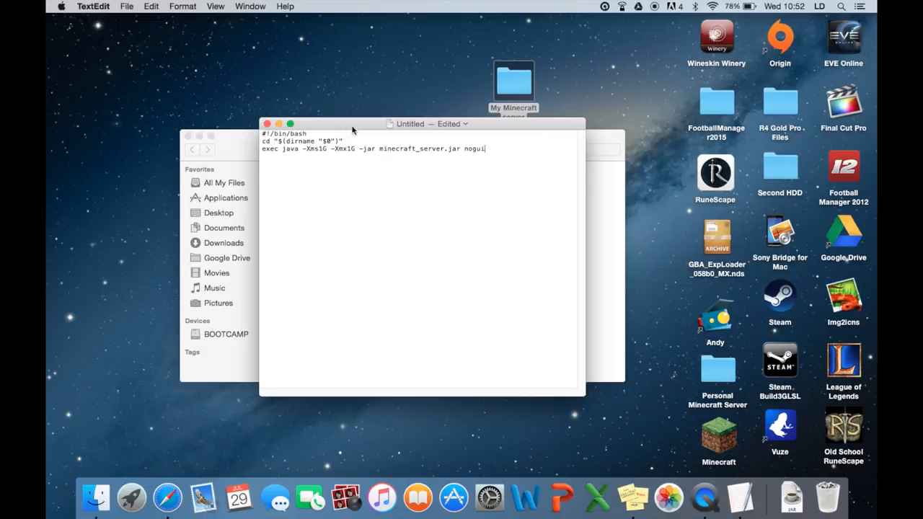
{"action": "mouse_move", "coordinate": [355, 130]}
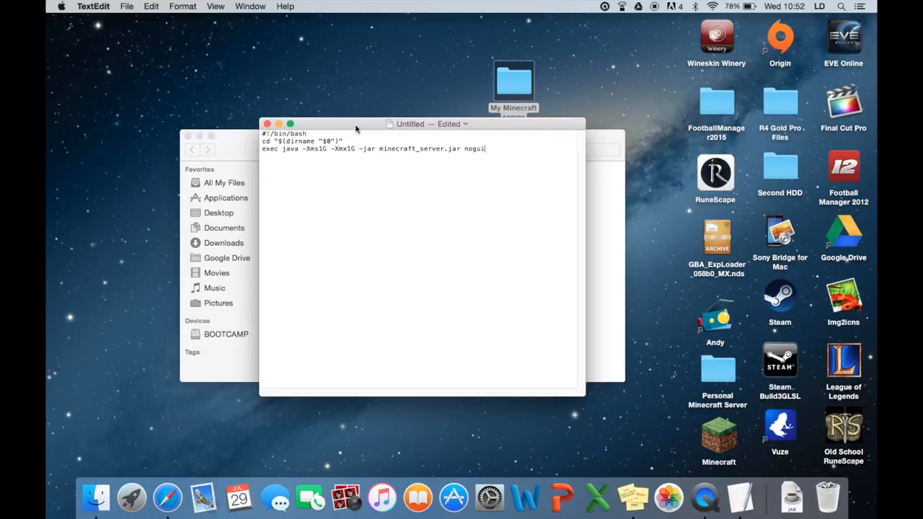
{"action": "left_click_drag", "start_coordinate": [355, 124], "coordinate": [520, 183]}
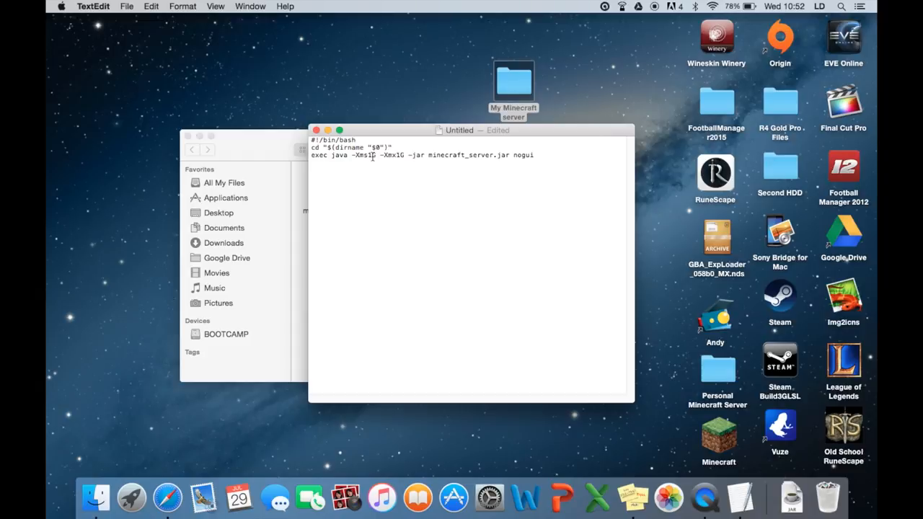
{"action": "mouse_move", "coordinate": [372, 156]}
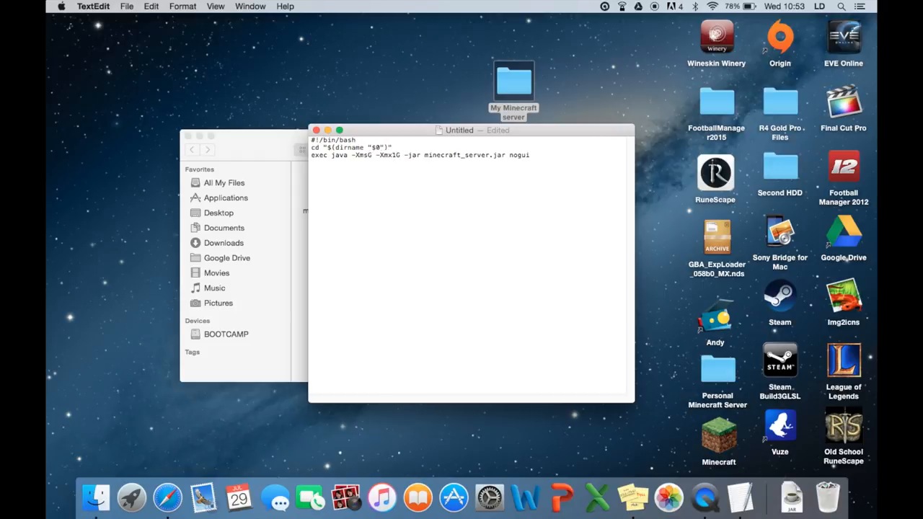
Edit the -Xms and -Xmx Java memory values to 2G
{"action": "type", "text": "500"}
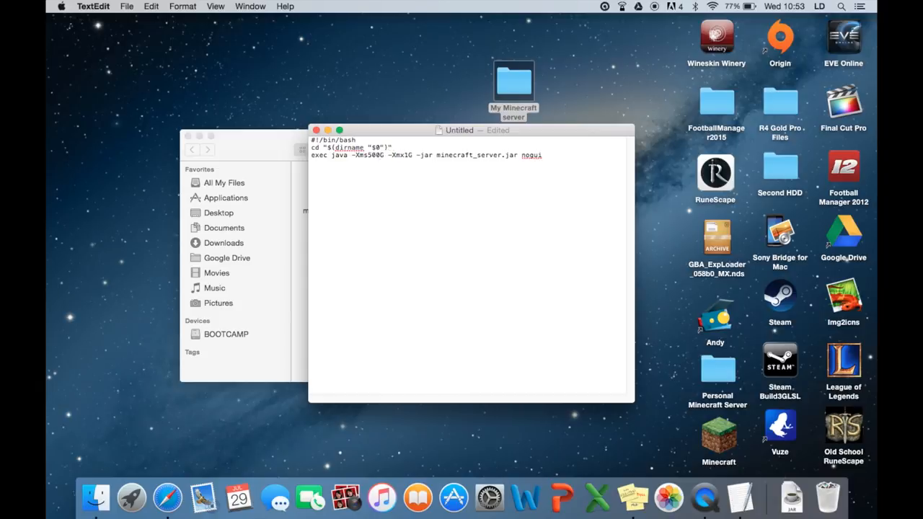
{"action": "type", "text": "M"}
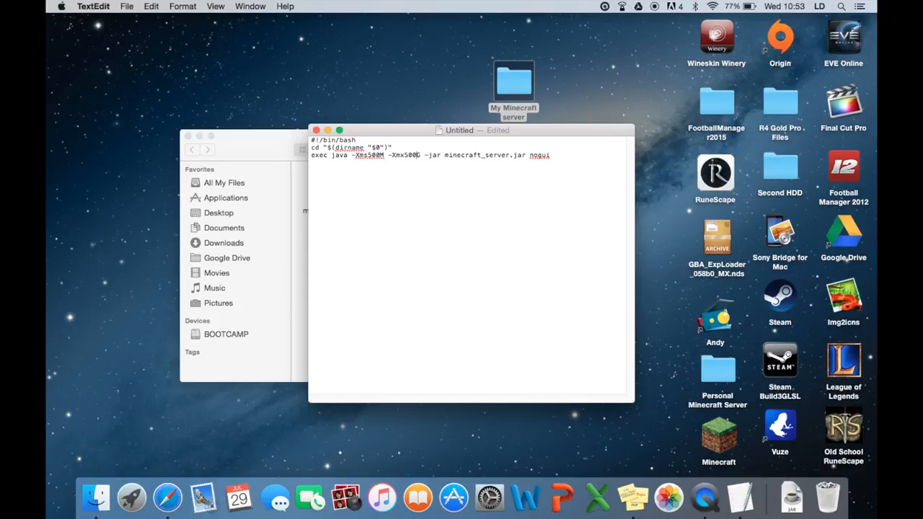
{"action": "type", "text": "M"}
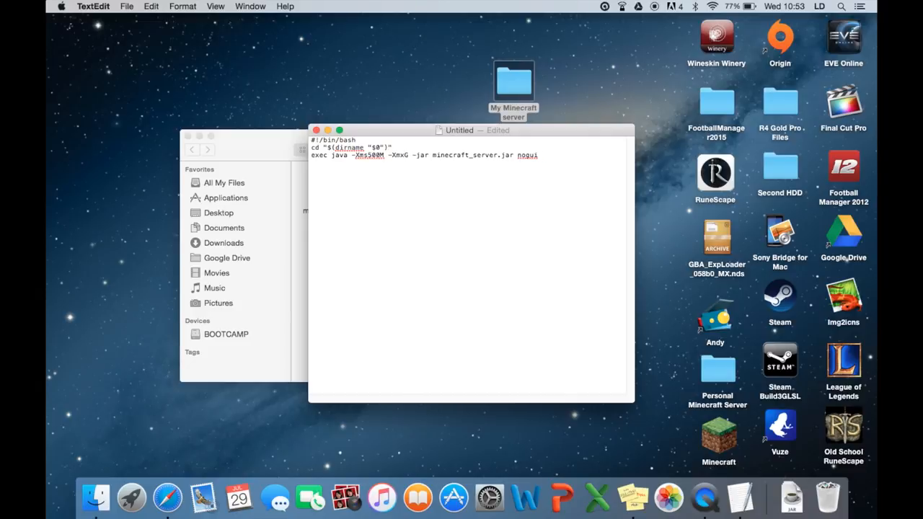
{"action": "type", "text": "2G"}
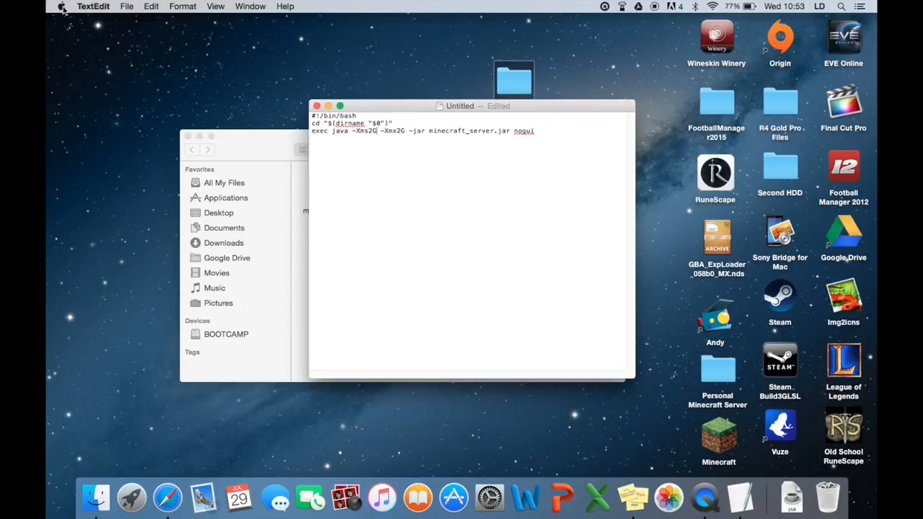
{"action": "left_click", "coordinate": [61, 6]}
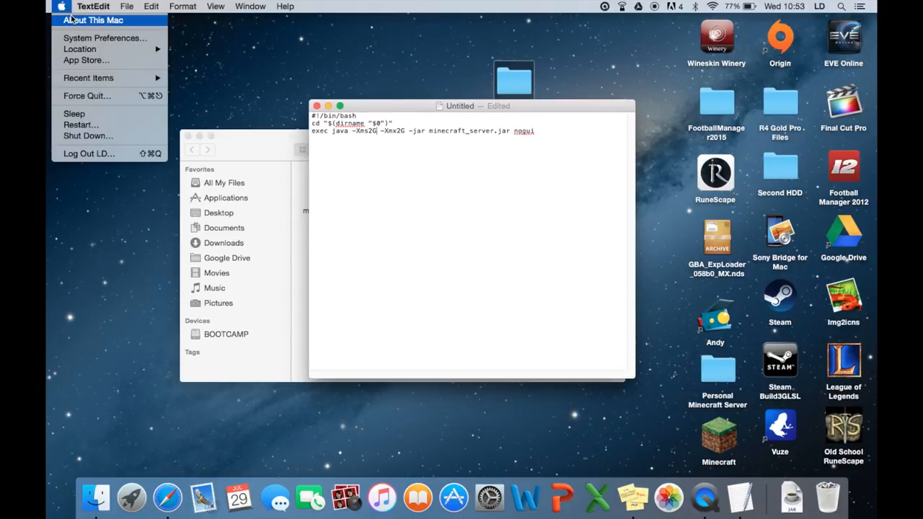
{"action": "left_click", "coordinate": [490, 114]}
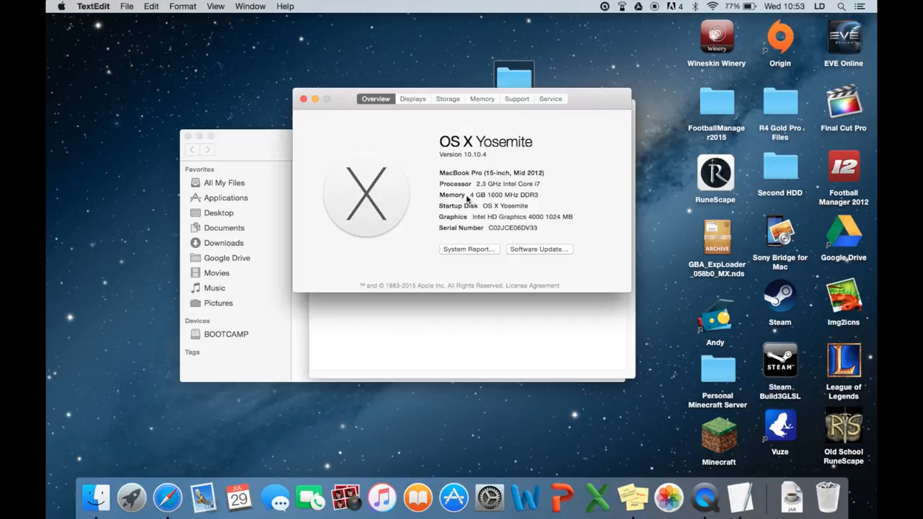
{"action": "double_click", "coordinate": [491, 195]}
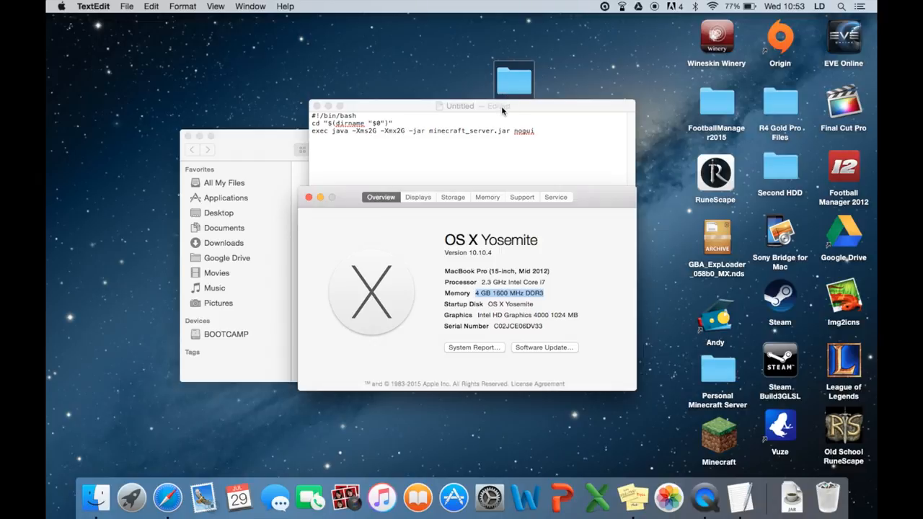
{"action": "mouse_move", "coordinate": [516, 117]}
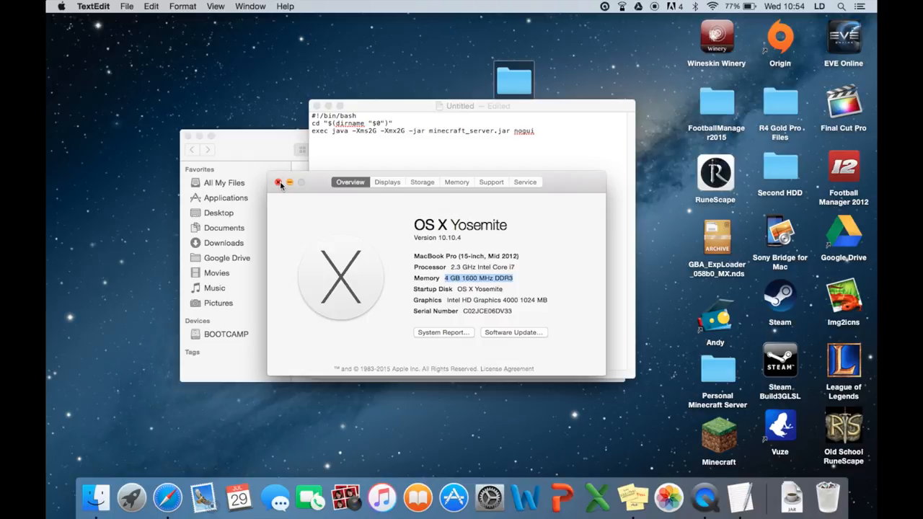
{"action": "left_click", "coordinate": [278, 182]}
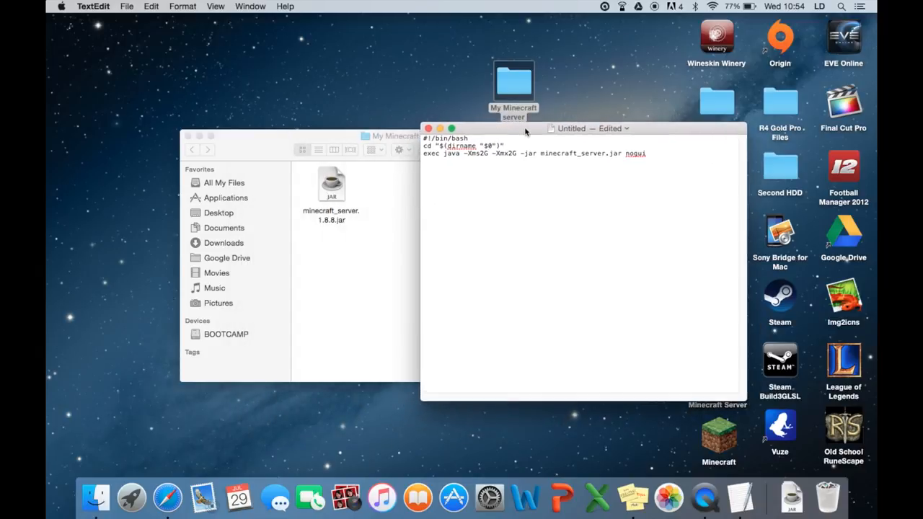
Change the exec line's jar name to minecraft_server.1.8.8.jar
{"action": "left_click", "coordinate": [540, 153]}
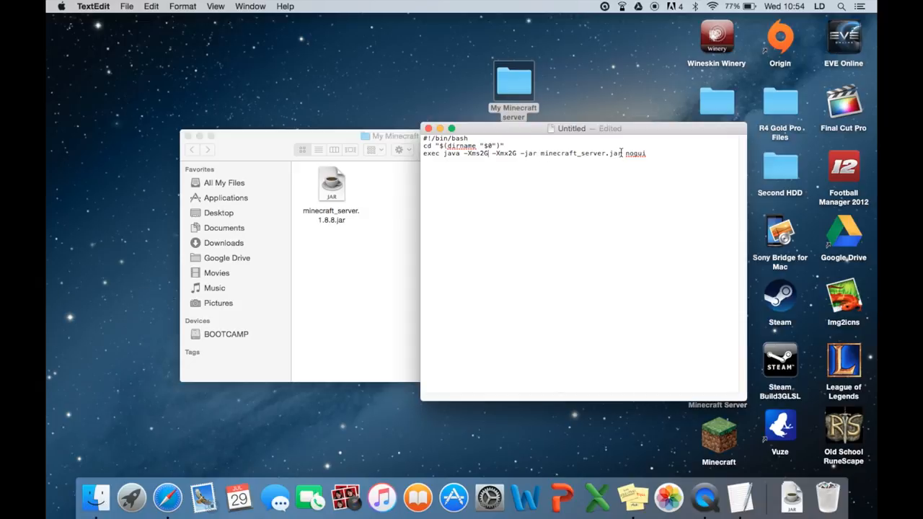
{"action": "mouse_move", "coordinate": [330, 205]}
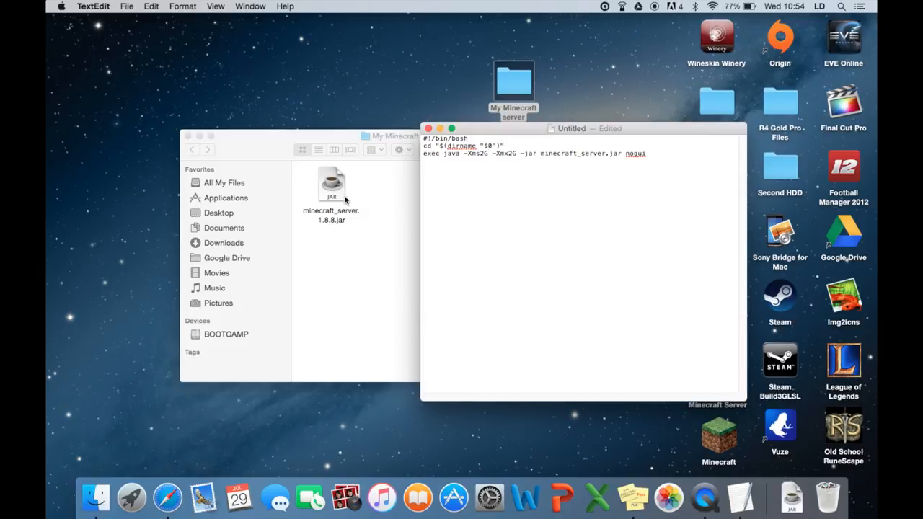
{"action": "mouse_move", "coordinate": [381, 199]}
{"action": "type", "text": "1.8.8."}
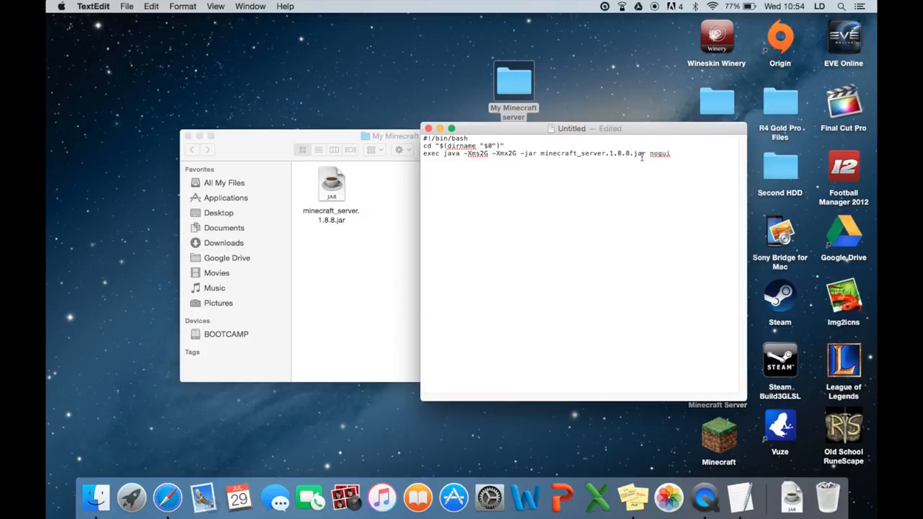
{"action": "left_click_drag", "start_coordinate": [571, 128], "coordinate": [556, 152]}
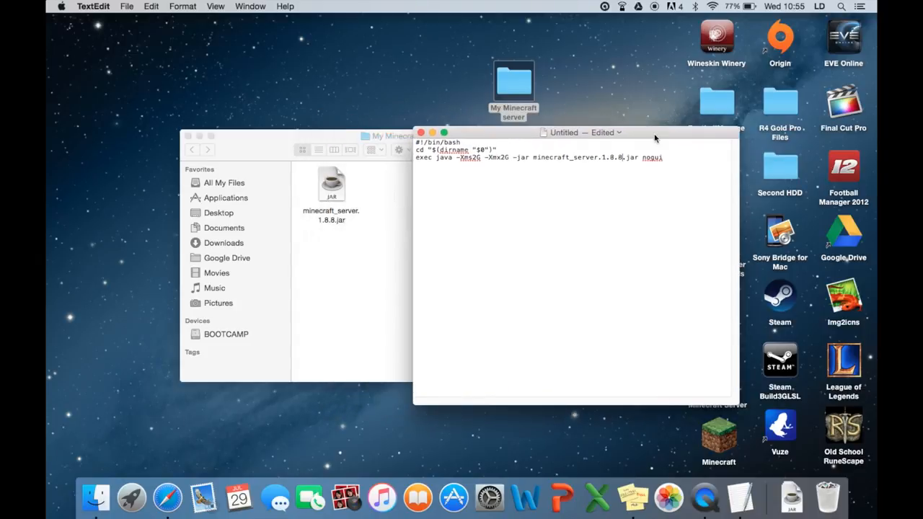
{"action": "mouse_move", "coordinate": [640, 138]}
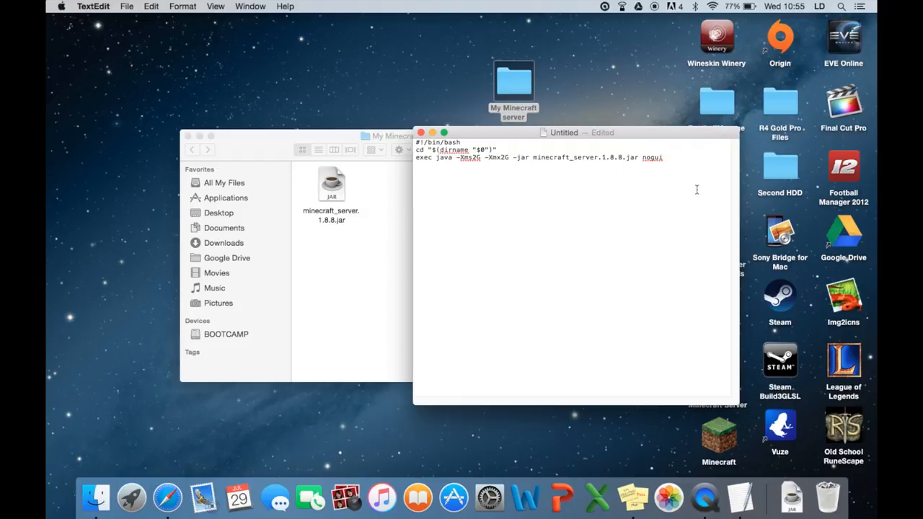
{"action": "mouse_move", "coordinate": [339, 202]}
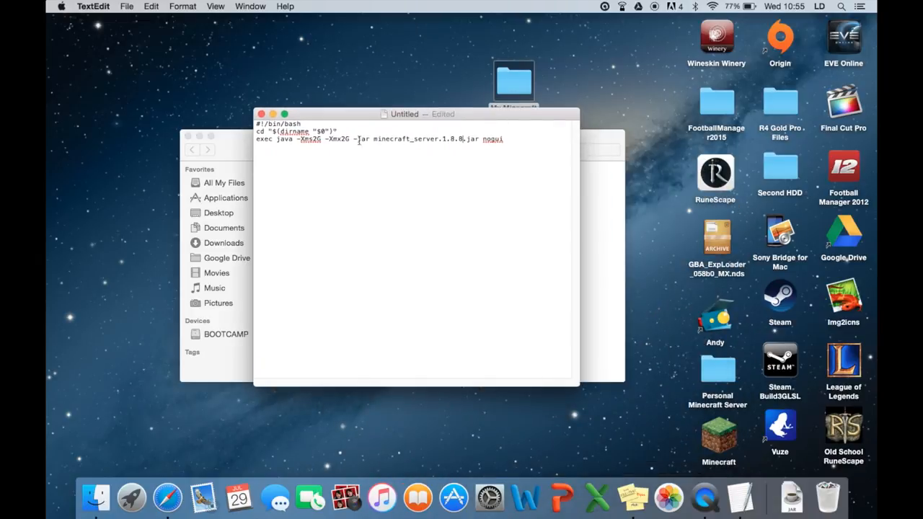
Save the script as start.command on the Desktop and close the document
{"action": "left_click", "coordinate": [127, 6]}
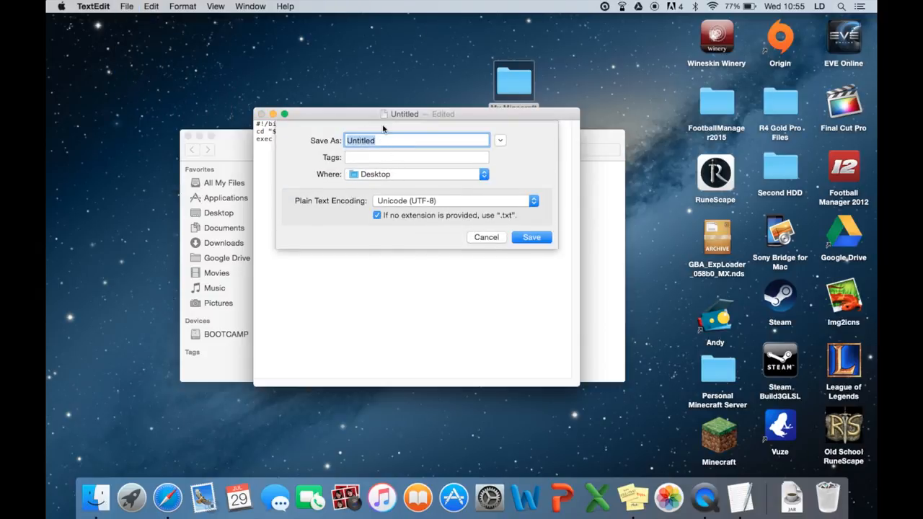
{"action": "type", "text": "start.command"}
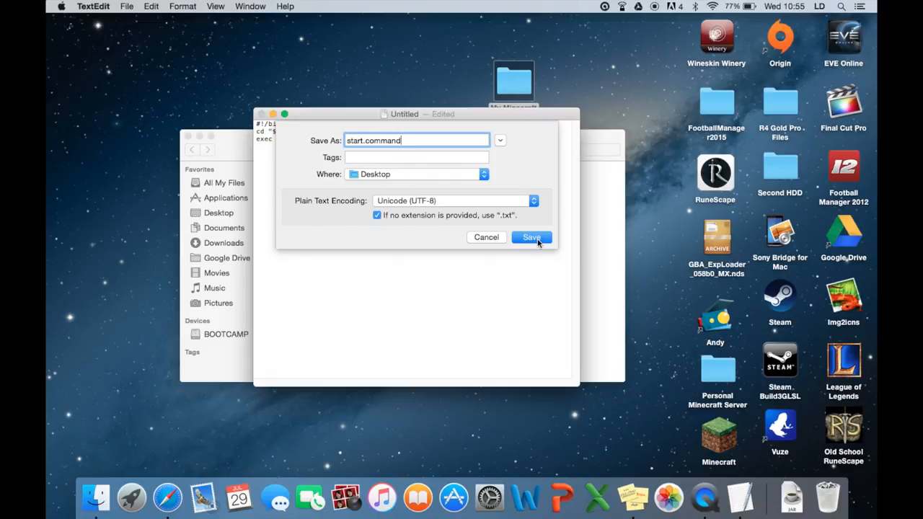
{"action": "left_click", "coordinate": [530, 237]}
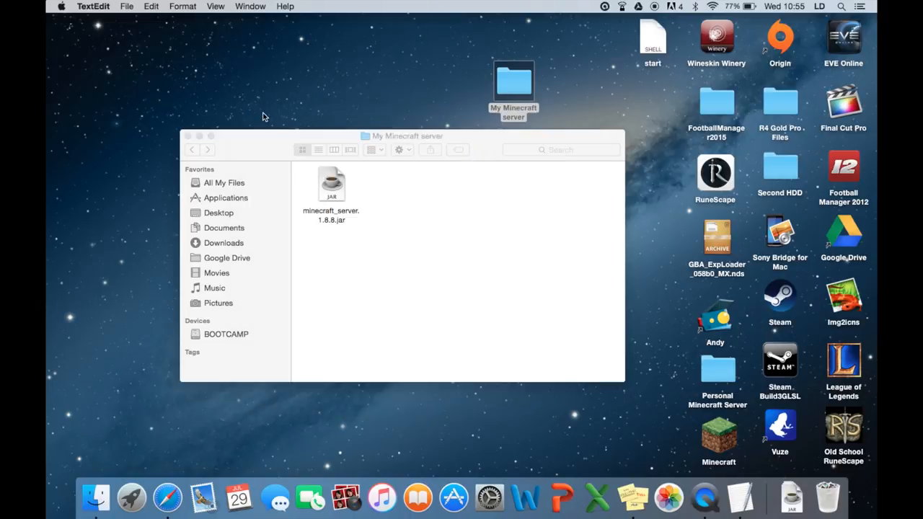
{"action": "left_click", "coordinate": [652, 37]}
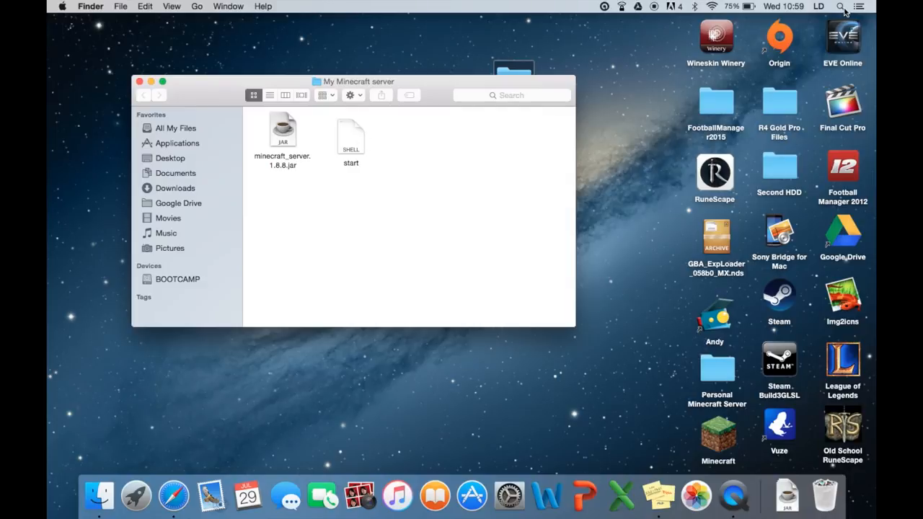
Launch Terminal and begin a chmod a+x command
{"action": "type", "text": "terminal"}
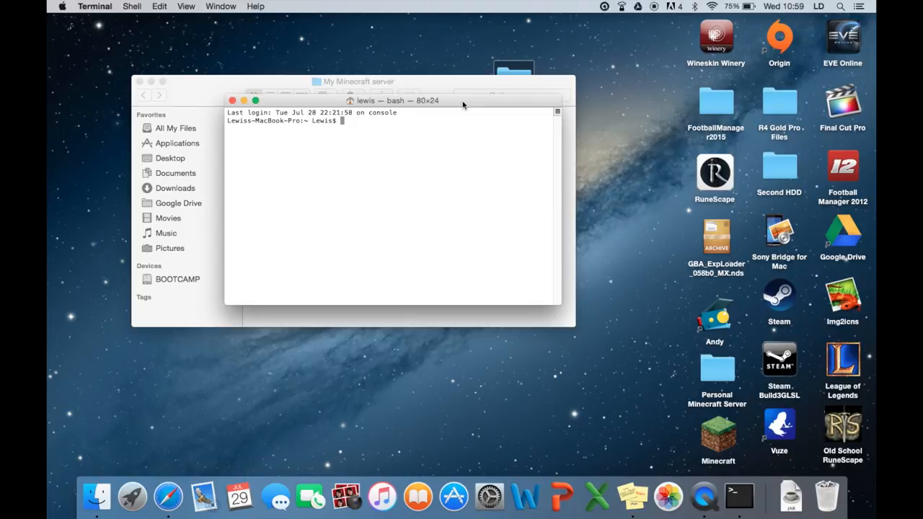
{"action": "type", "text": "chm"}
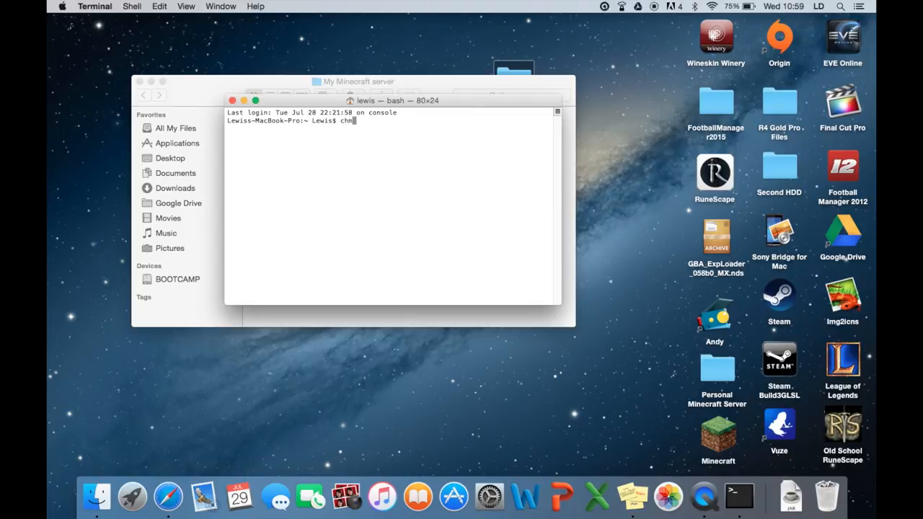
{"action": "type", "text": "od a+"}
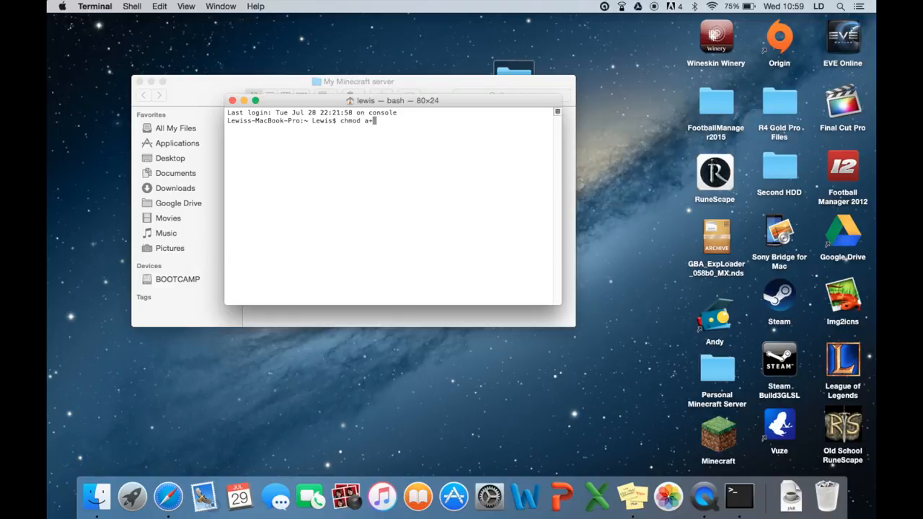
{"action": "type", "text": "x"}
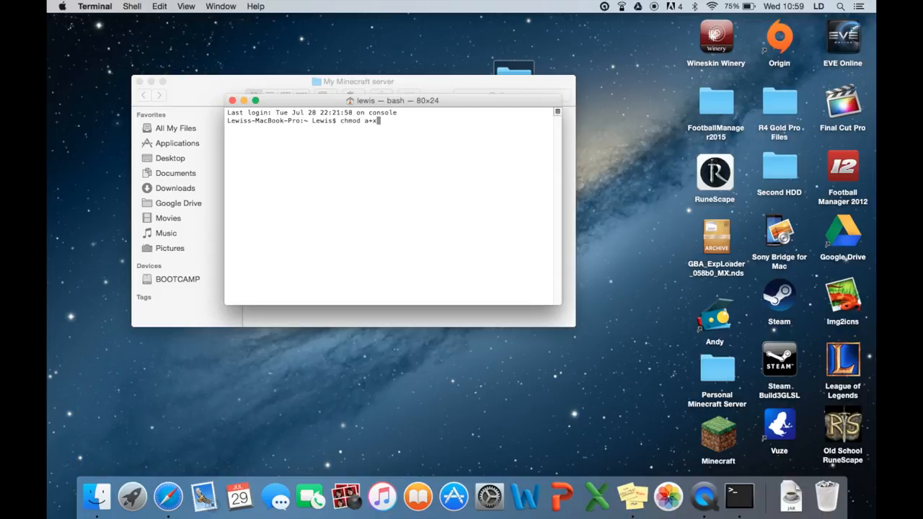
Drop the start script's path into the command and run it to make the script executable
{"action": "left_click_drag", "start_coordinate": [392, 100], "coordinate": [497, 75]}
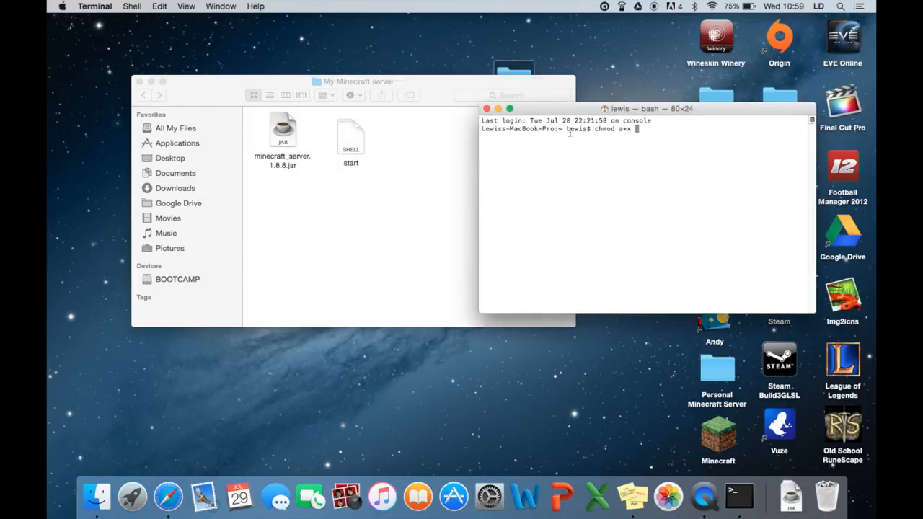
{"action": "left_click", "coordinate": [351, 137]}
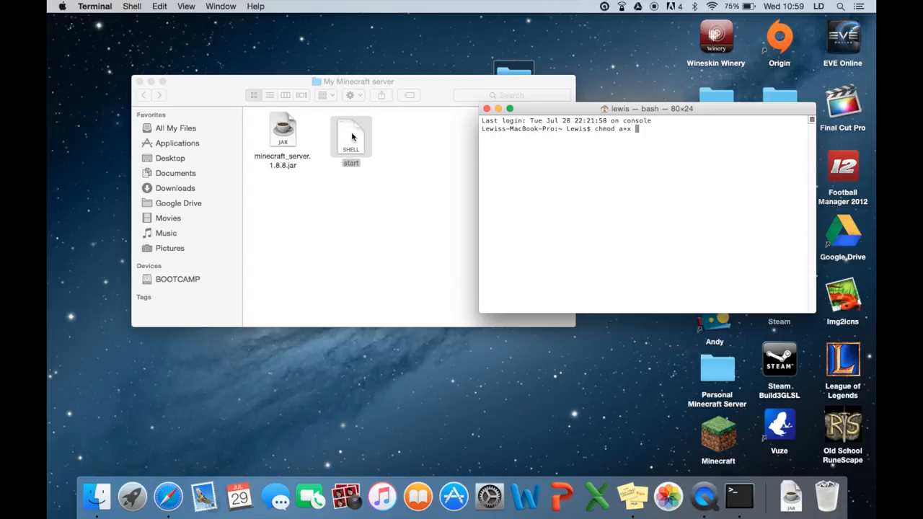
{"action": "left_click_drag", "start_coordinate": [352, 133], "coordinate": [669, 151]}
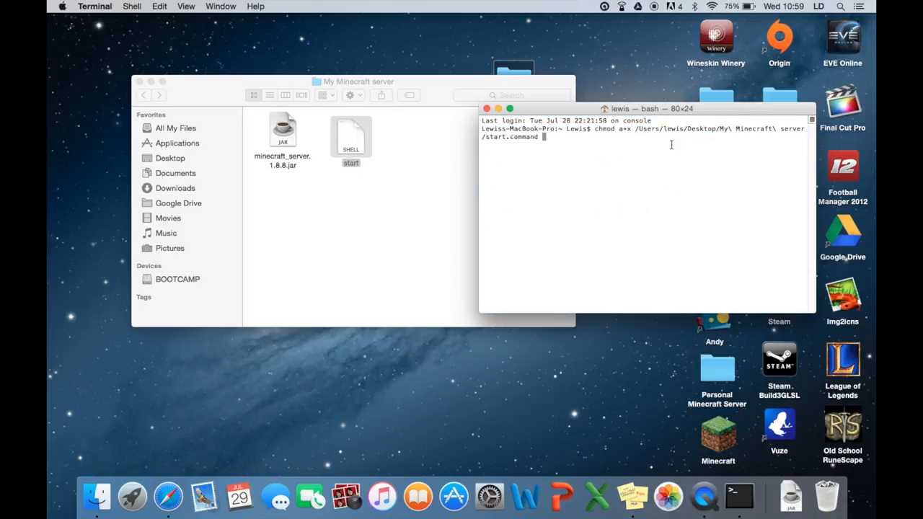
{"action": "key", "text": "Return"}
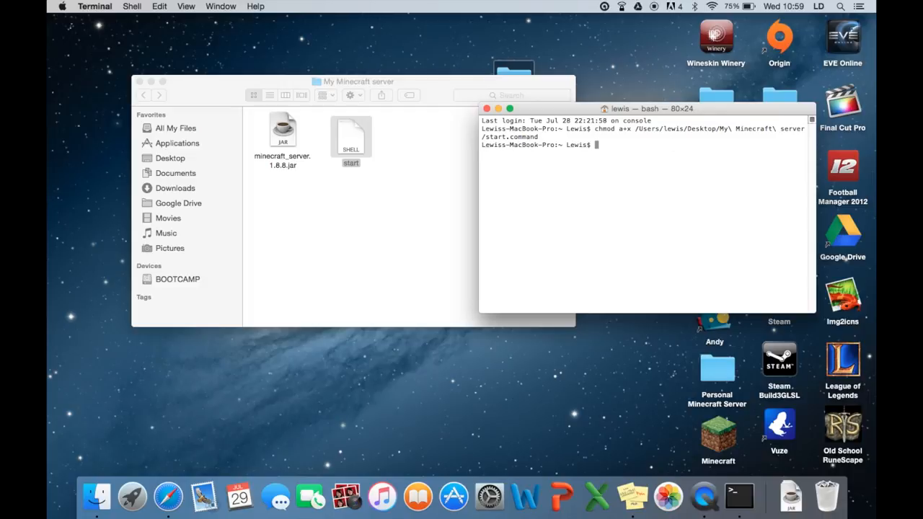
{"action": "left_click_drag", "start_coordinate": [646, 108], "coordinate": [444, 122]}
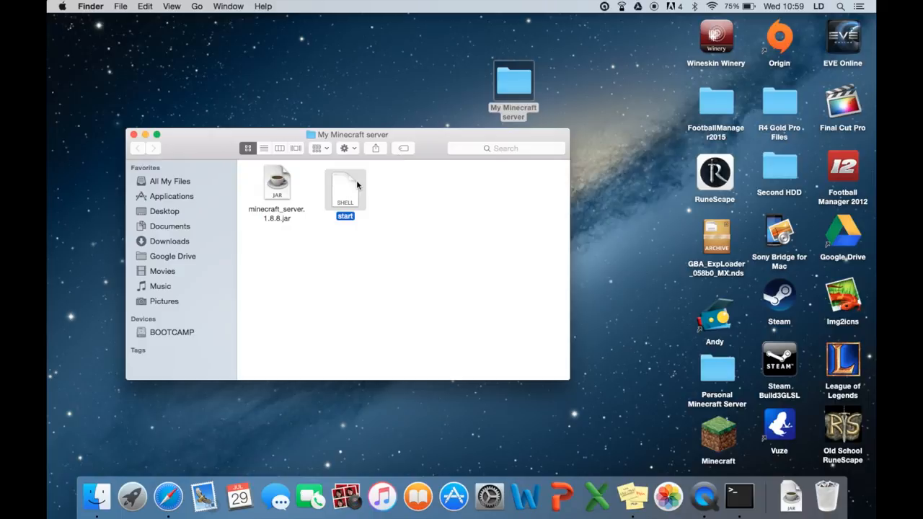
Run start.command once to generate the server files, then open eula.txt
{"action": "double_click", "coordinate": [344, 187]}
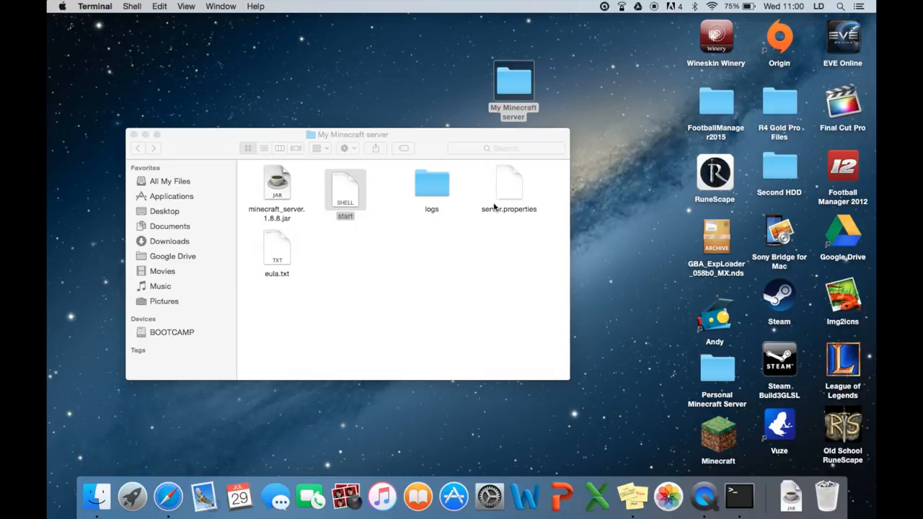
{"action": "mouse_move", "coordinate": [213, 262]}
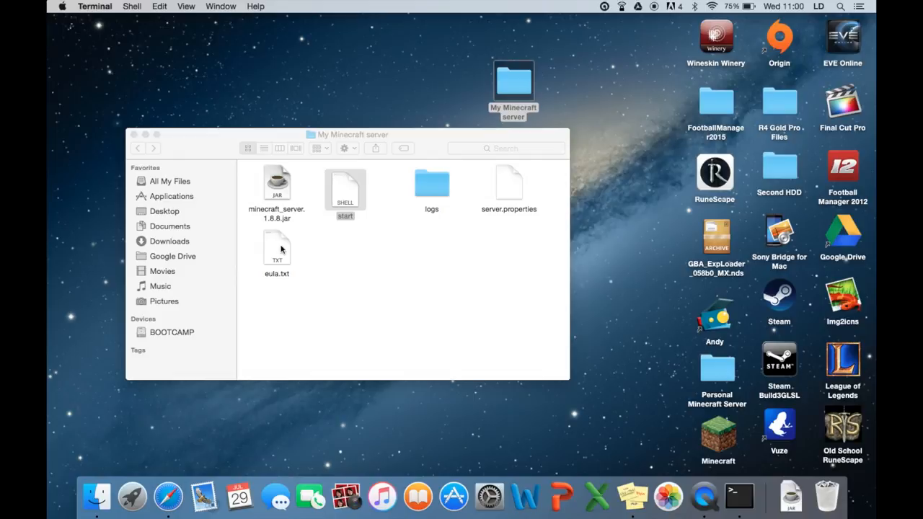
{"action": "double_click", "coordinate": [277, 248]}
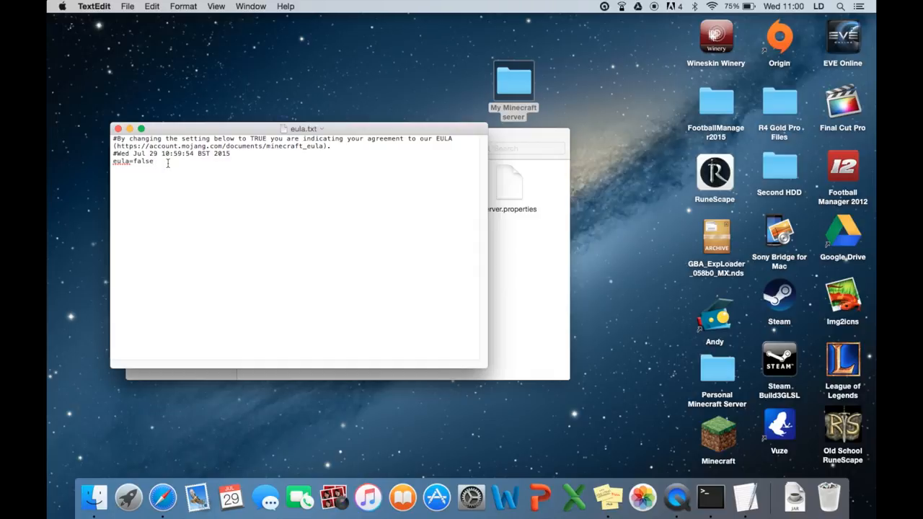
Change eula=false to eula=true, save eula.txt and close it
{"action": "key", "text": "backspace"}
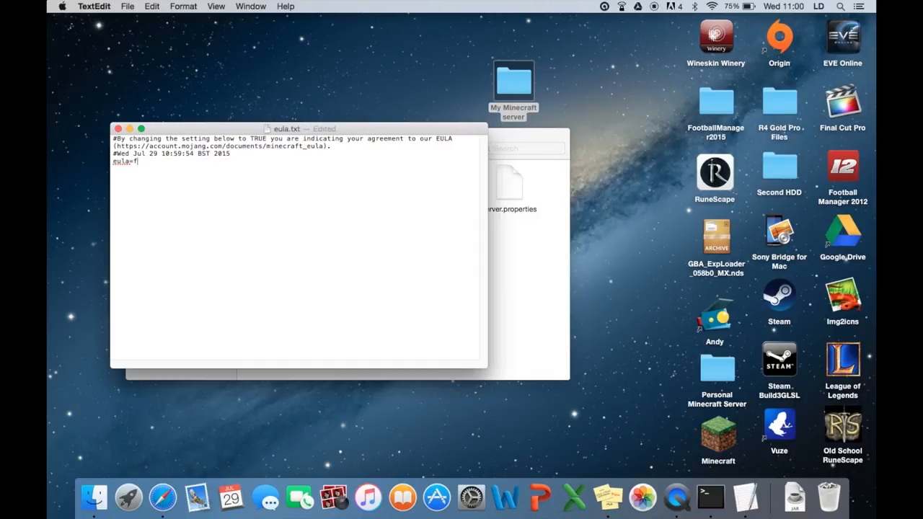
{"action": "type", "text": "rue"}
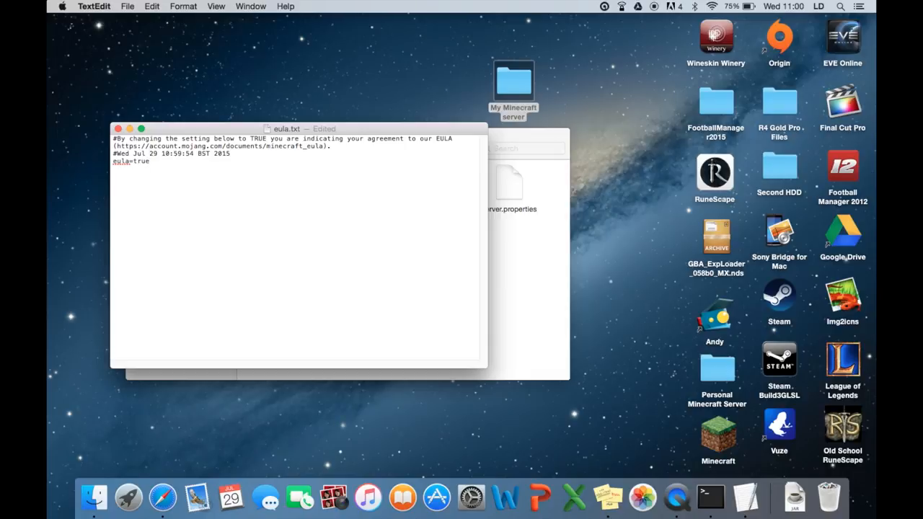
{"action": "left_click", "coordinate": [127, 6]}
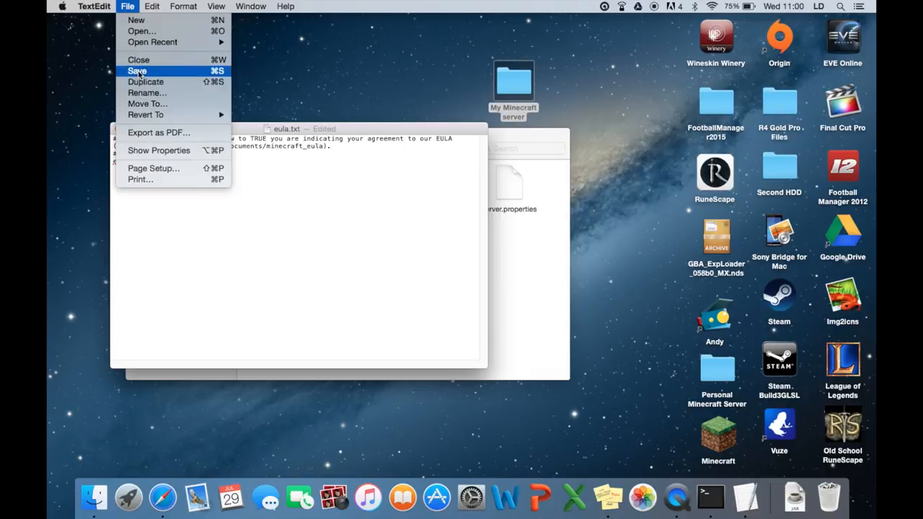
{"action": "left_click", "coordinate": [137, 69]}
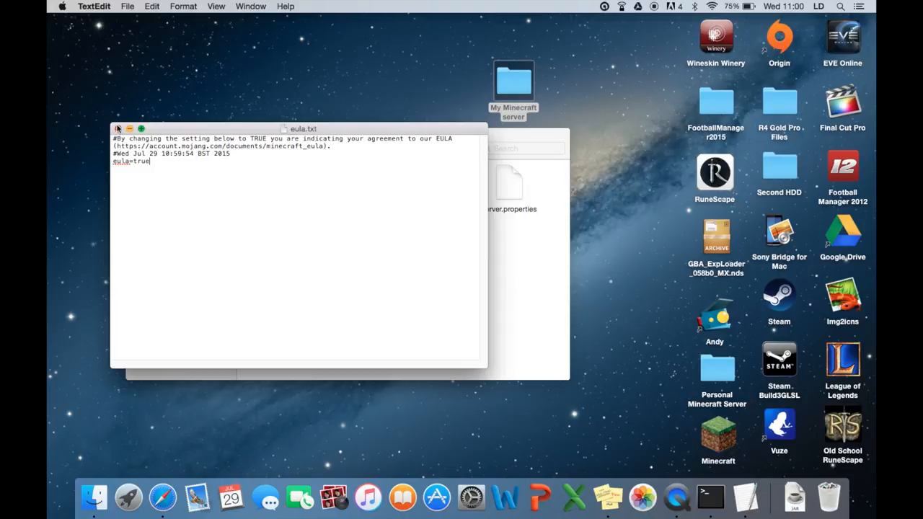
{"action": "left_click", "coordinate": [118, 129]}
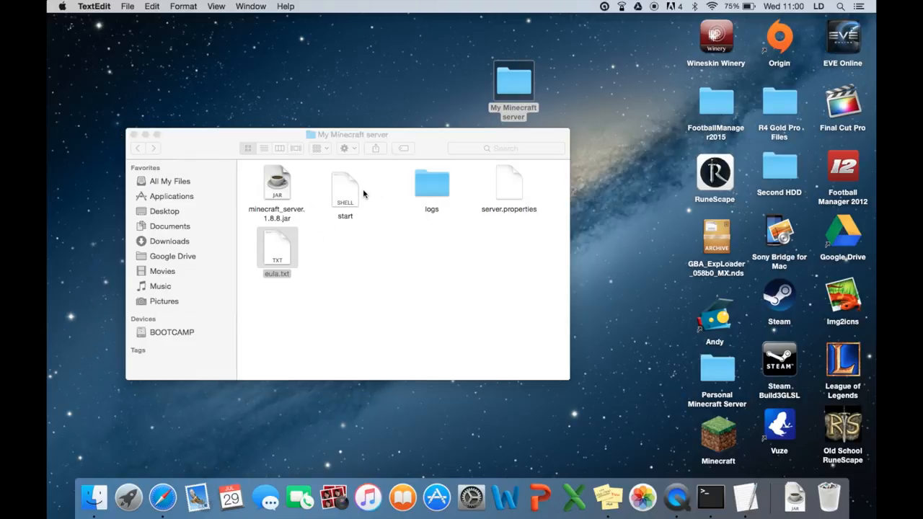
{"action": "mouse_move", "coordinate": [349, 191]}
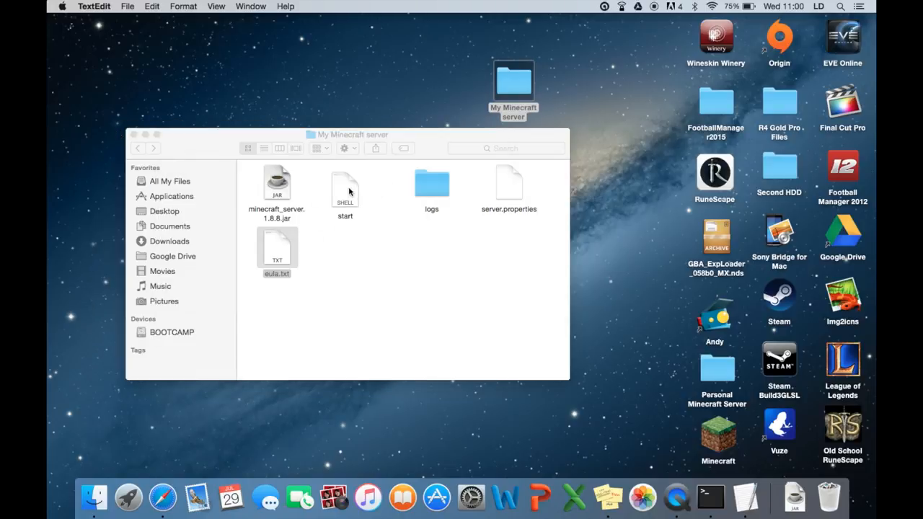
Run start.command again so the server prepares the world and reports Done
{"action": "double_click", "coordinate": [344, 185]}
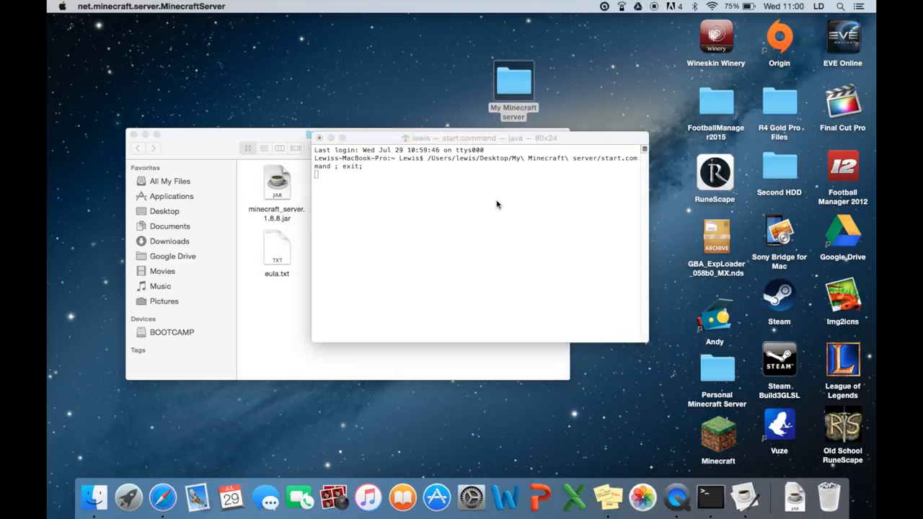
{"action": "key", "text": "enter"}
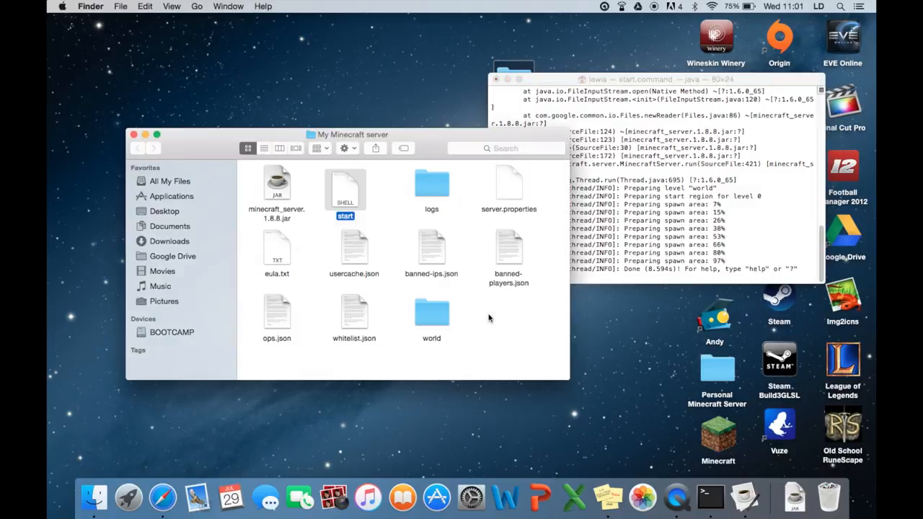
{"action": "mouse_move", "coordinate": [505, 199]}
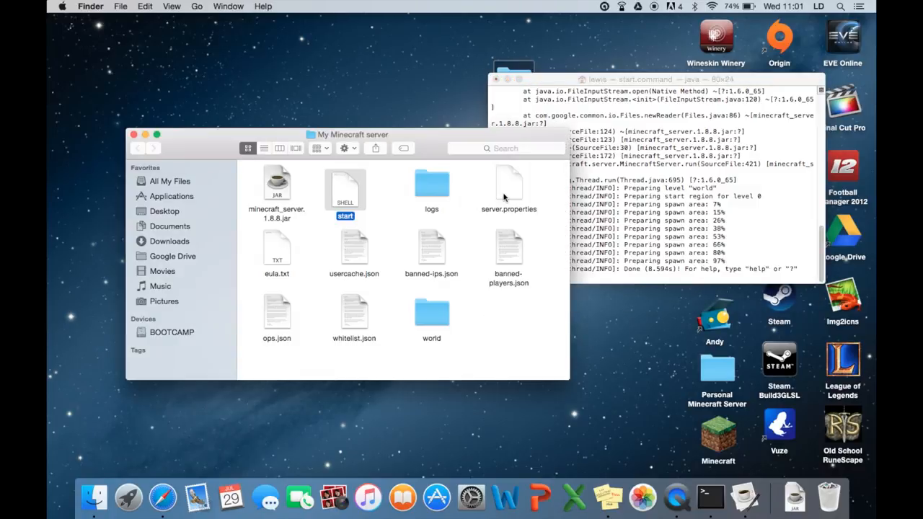
Open server.properties in TextEdit and read down past gamemode=0 and max-players=20 to the motd line
{"action": "right_click", "coordinate": [507, 185]}
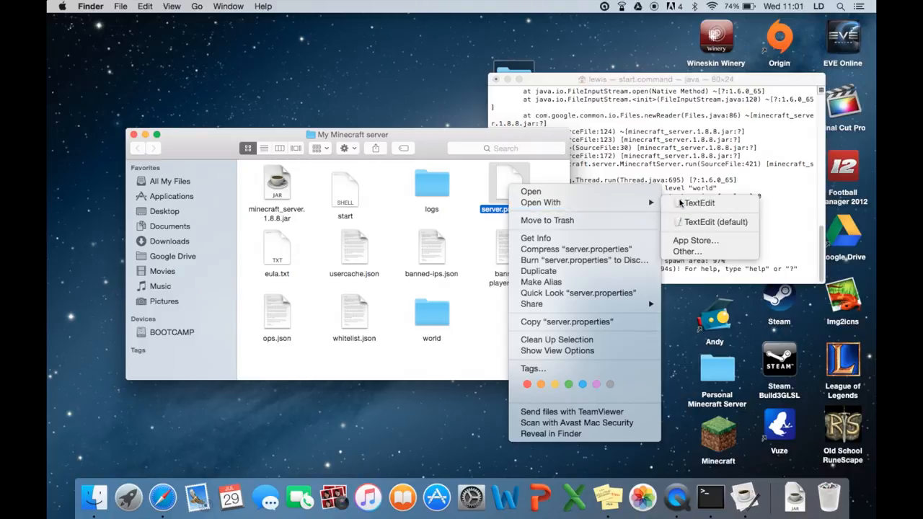
{"action": "left_click", "coordinate": [698, 202]}
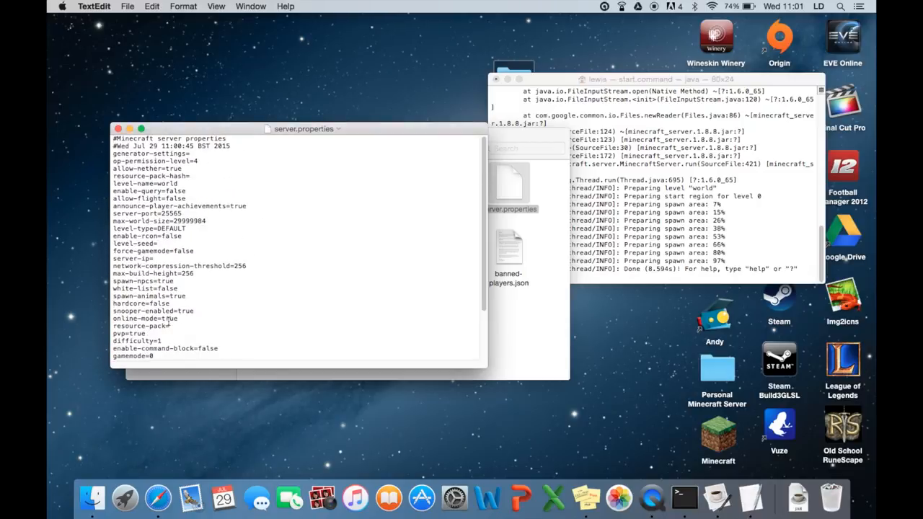
{"action": "scroll", "scroll_direction": "down", "scroll_amount": 3}
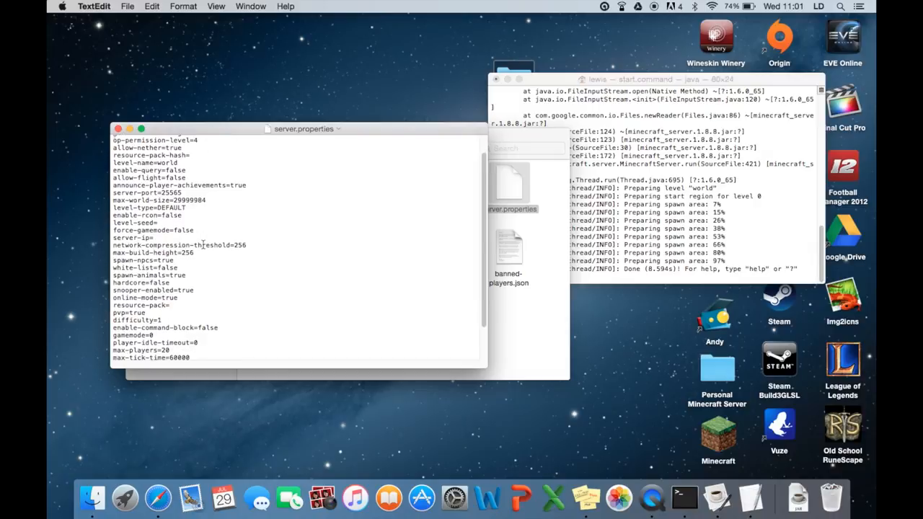
{"action": "scroll", "scroll_direction": "down", "scroll_amount": 3}
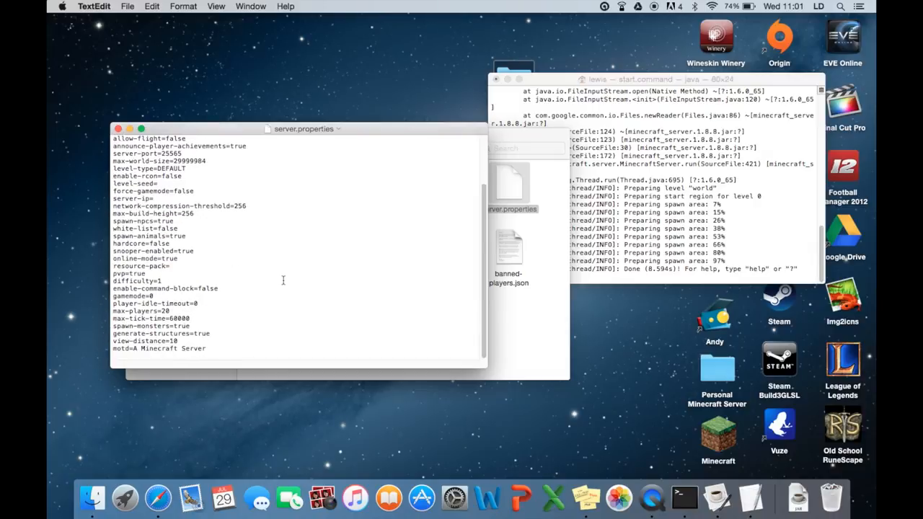
{"action": "mouse_move", "coordinate": [270, 219]}
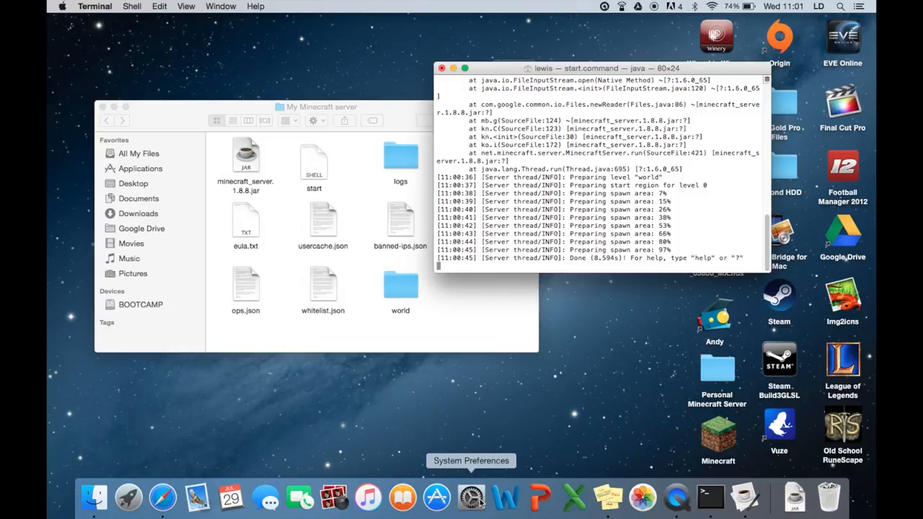
Open the Network pane of System Preferences to read the Mac's local IP address
{"action": "left_click", "coordinate": [471, 496]}
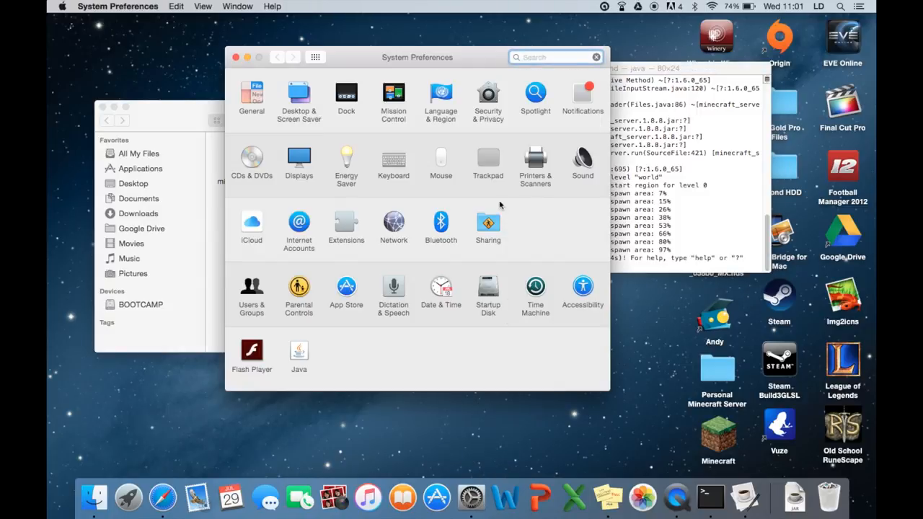
{"action": "left_click", "coordinate": [392, 228]}
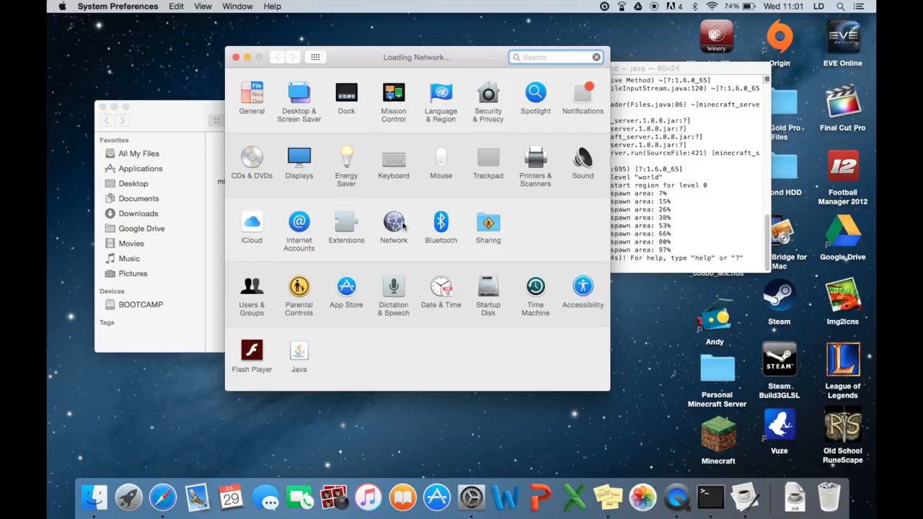
{"action": "left_click", "coordinate": [393, 227]}
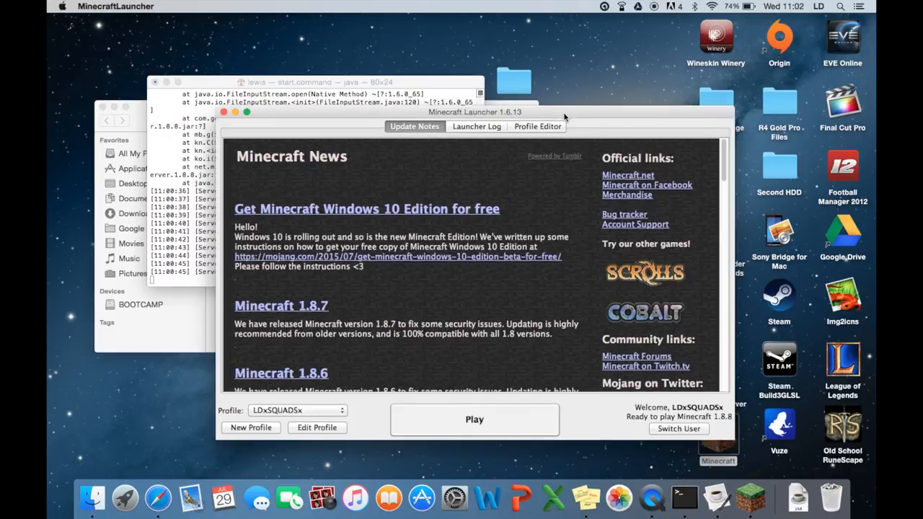
Start Minecraft 1.8.8 from the launcher and go to the Multiplayer screen
{"action": "left_click", "coordinate": [474, 418]}
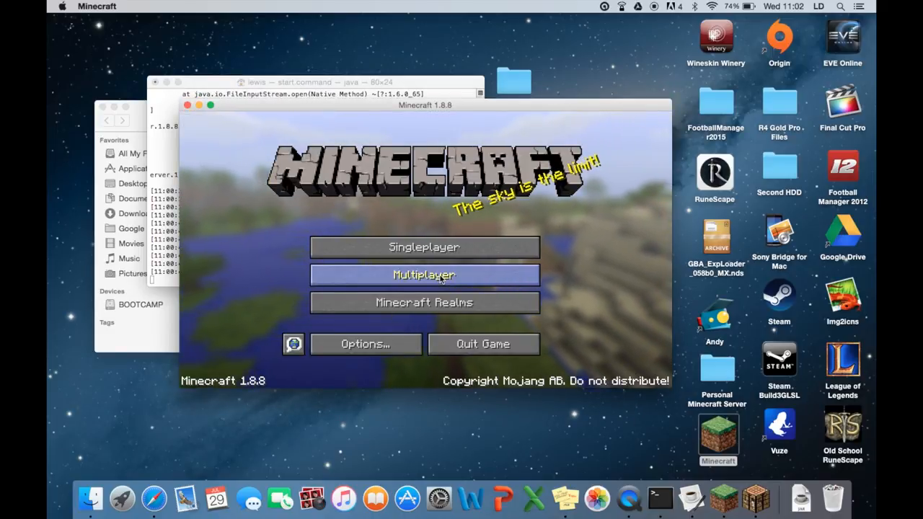
{"action": "left_click", "coordinate": [425, 274]}
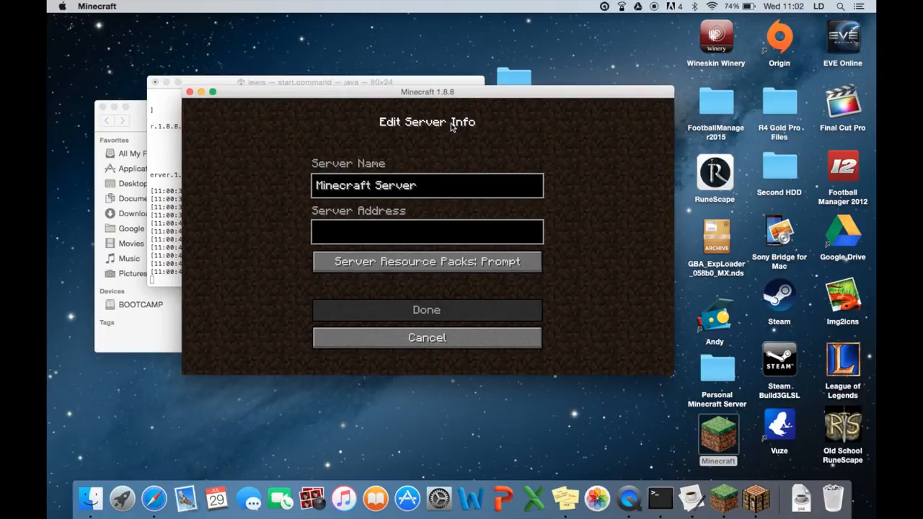
Save a server entry named 'Youtube test' with address 192.168.0.8
{"action": "left_click", "coordinate": [427, 185]}
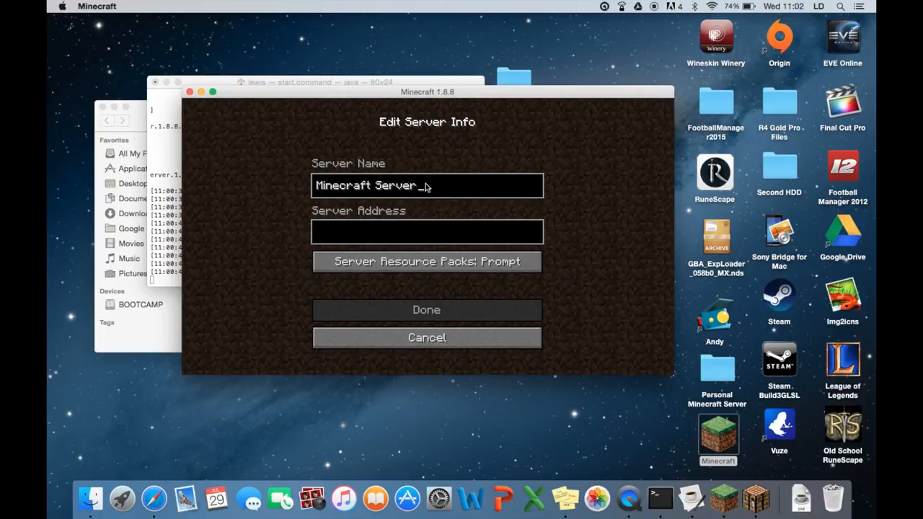
{"action": "key", "text": "backspace"}
{"action": "type", "text": "Y"}
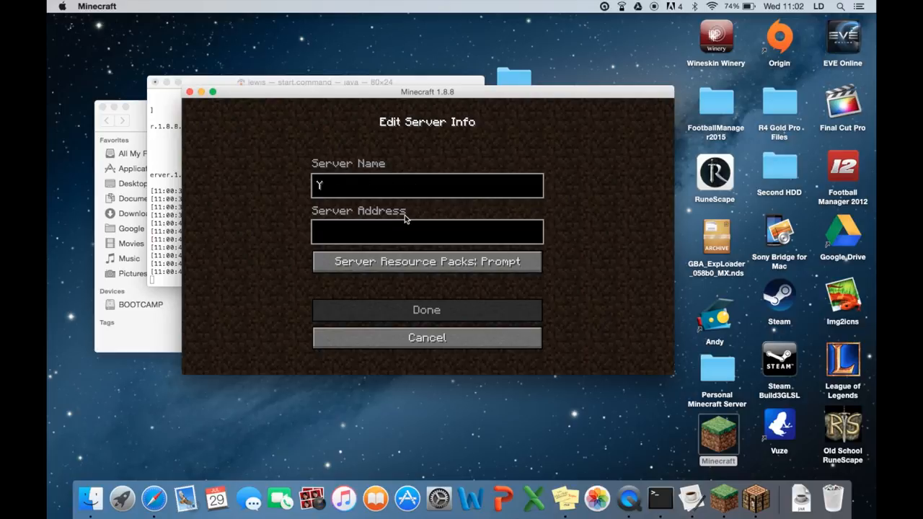
{"action": "type", "text": "outube test"}
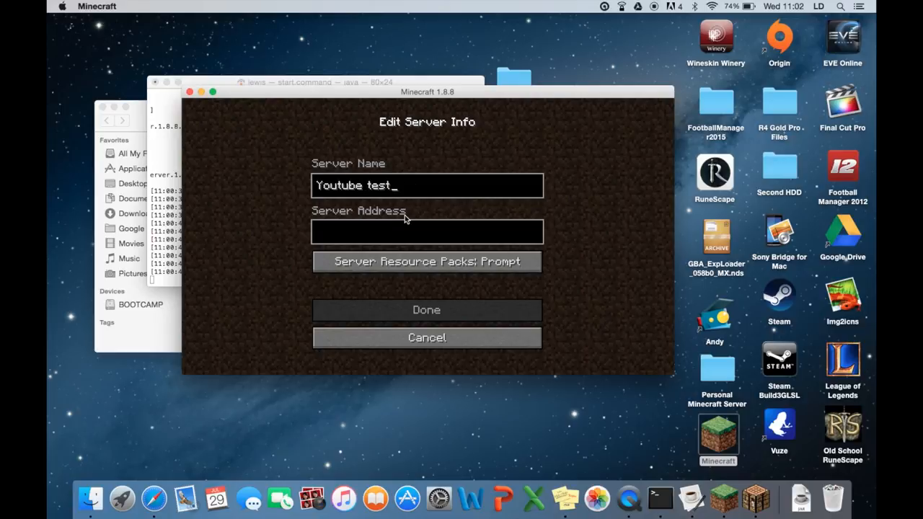
{"action": "mouse_move", "coordinate": [470, 498]}
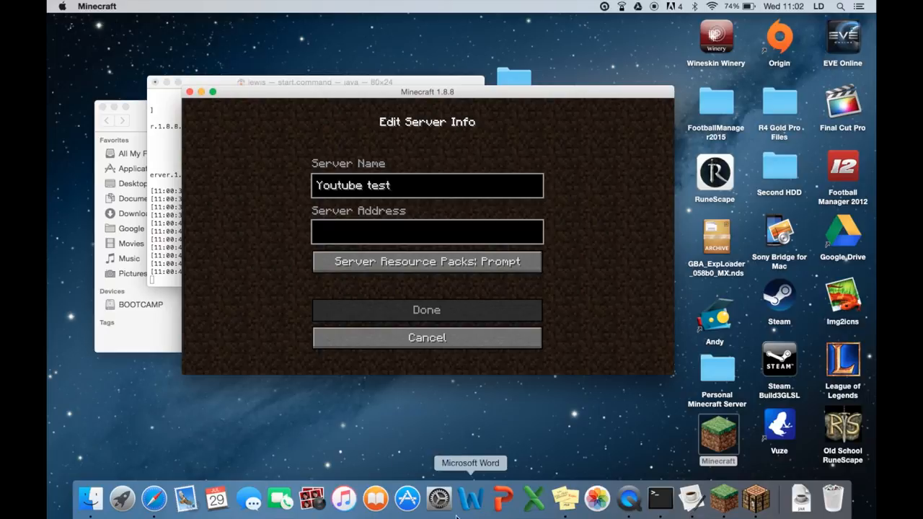
{"action": "left_click", "coordinate": [427, 231]}
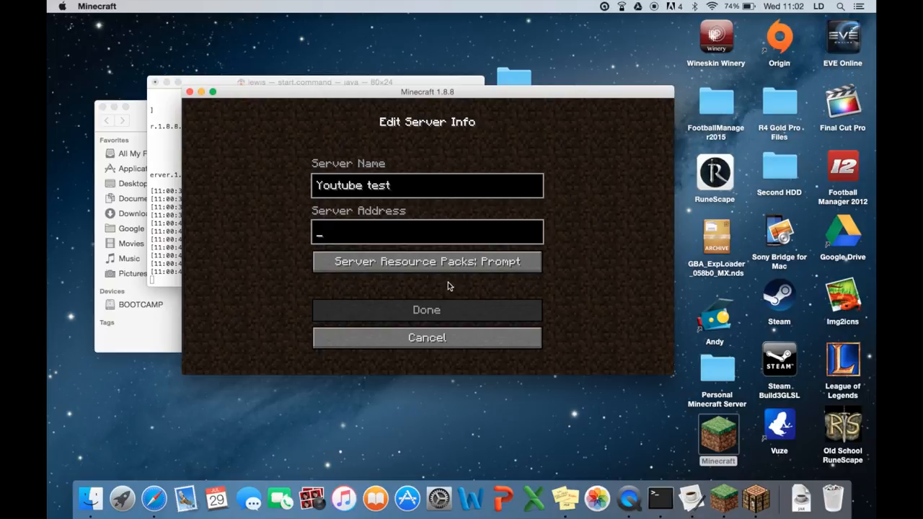
{"action": "type", "text": "192"}
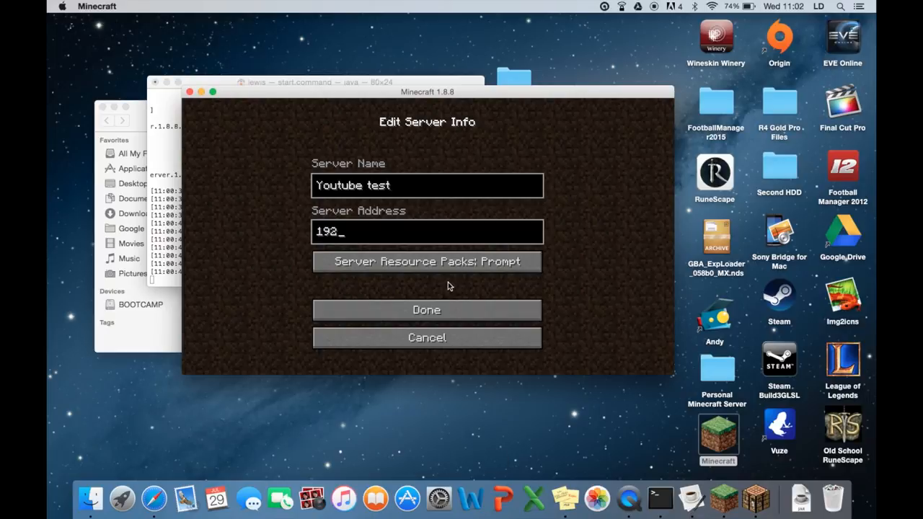
{"action": "type", "text": ".168.0.8"}
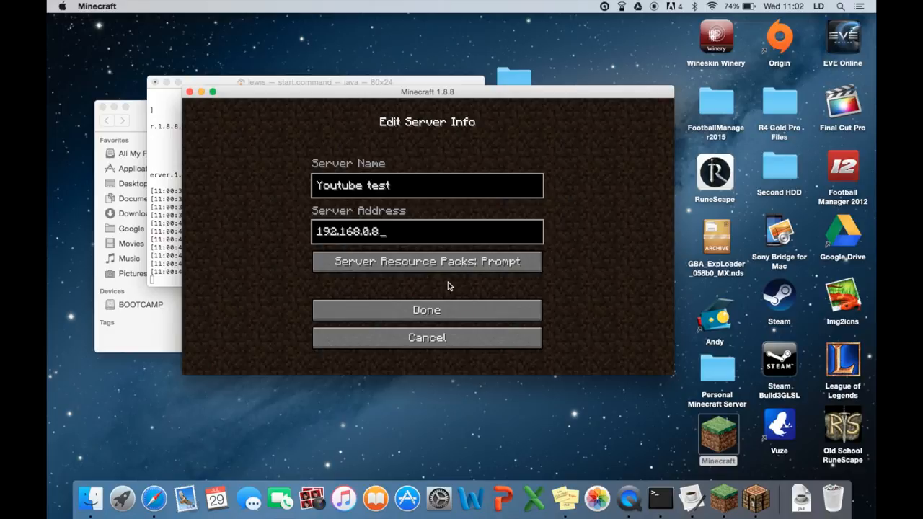
{"action": "left_click", "coordinate": [427, 308]}
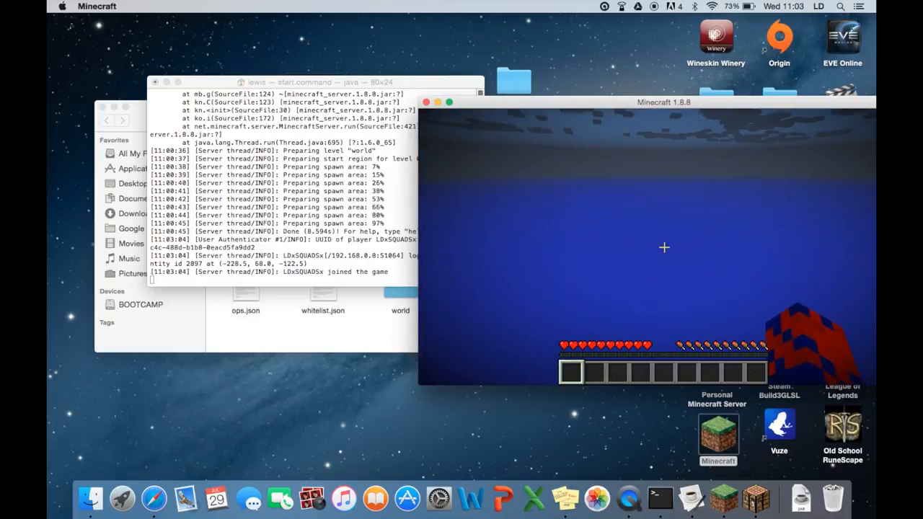
Disconnect from the Youtube test server and leave the Play Multiplayer screen
{"action": "key", "text": "escape"}
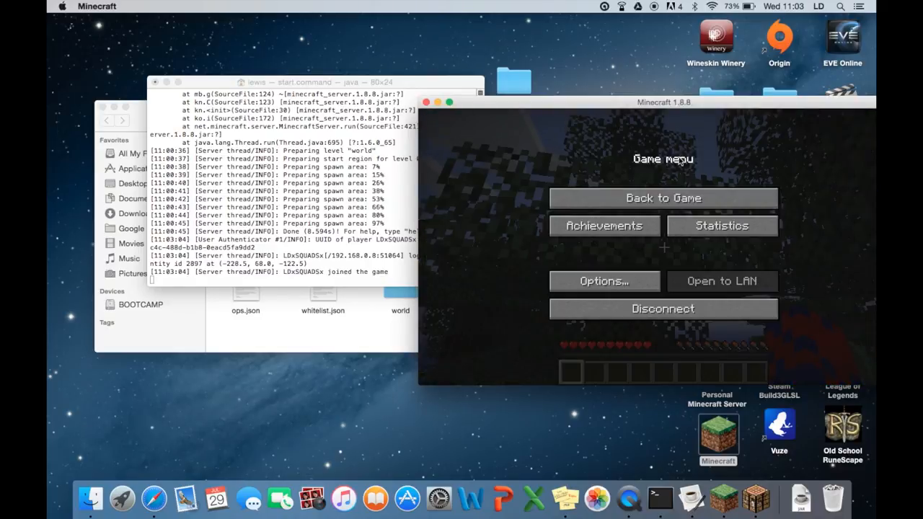
{"action": "left_click", "coordinate": [664, 197]}
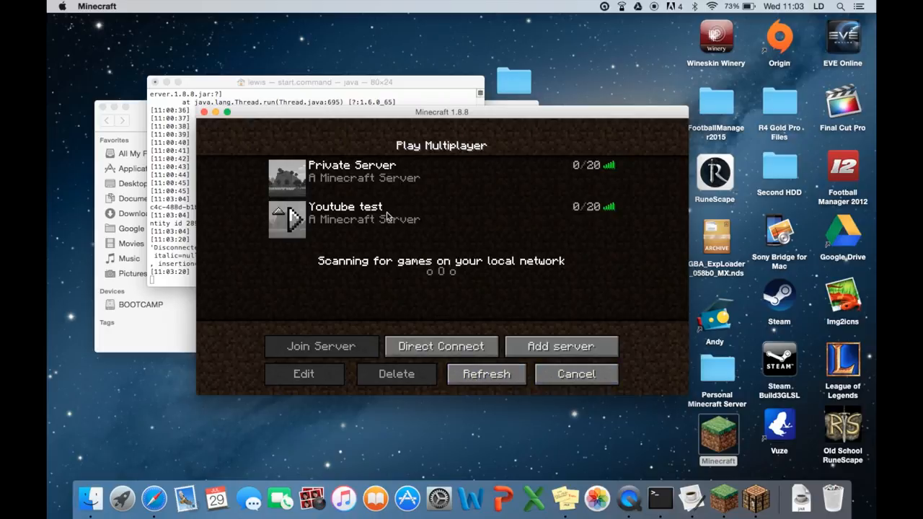
{"action": "mouse_move", "coordinate": [577, 373]}
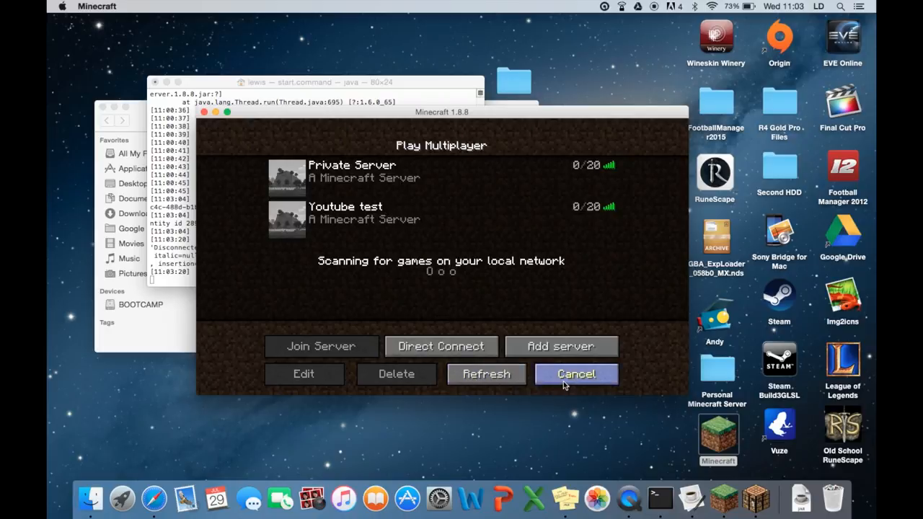
{"action": "left_click", "coordinate": [576, 374]}
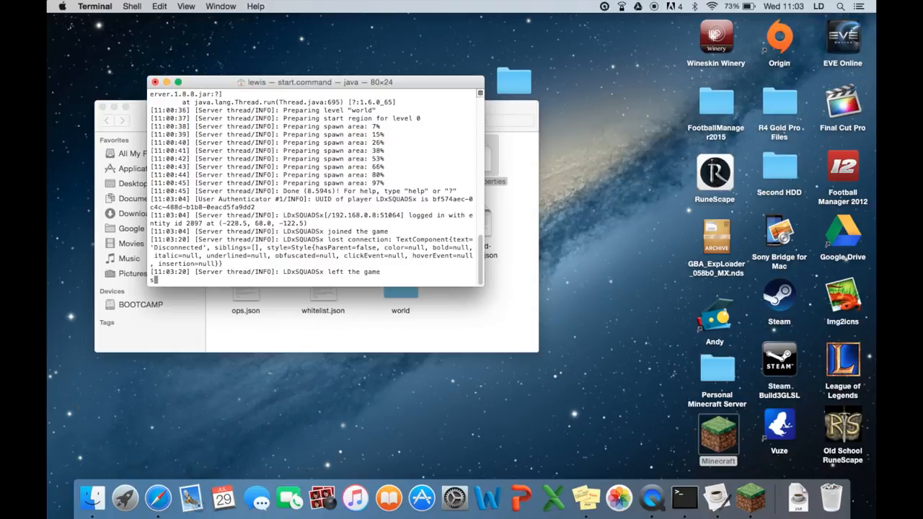
Stop the running server with the 'stop' command in its Terminal window
{"action": "type", "text": "stop"}
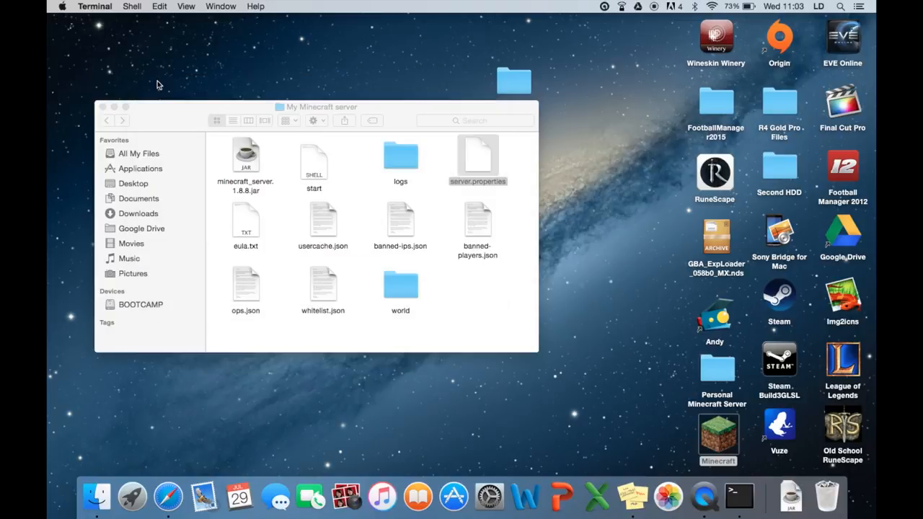
{"action": "mouse_move", "coordinate": [335, 225]}
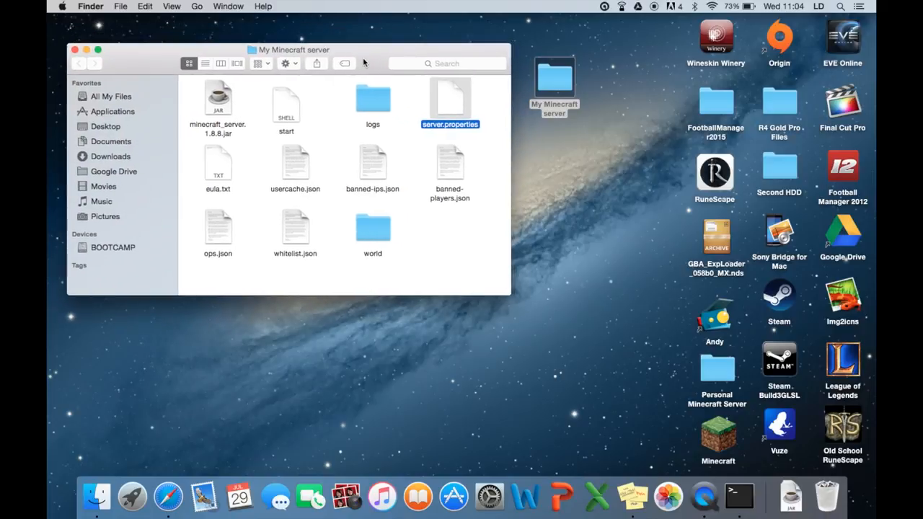
{"action": "mouse_move", "coordinate": [366, 88]}
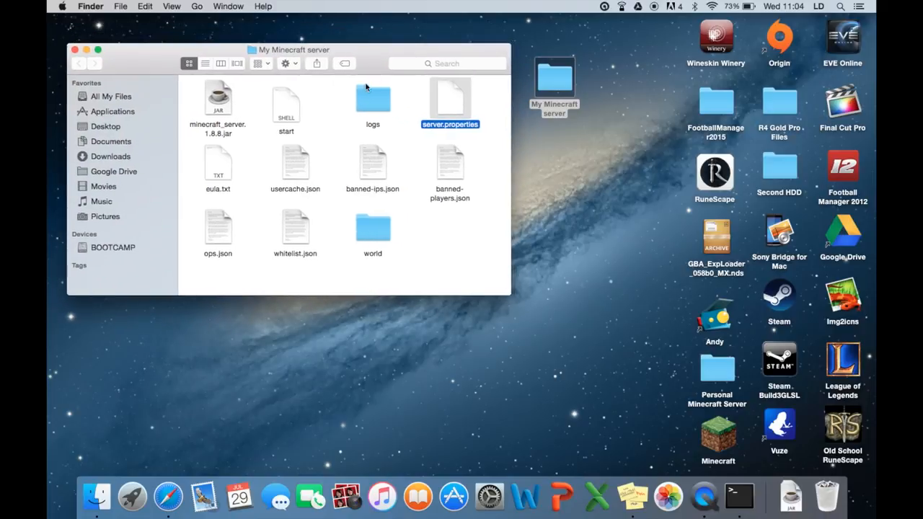
{"action": "mouse_move", "coordinate": [167, 496]}
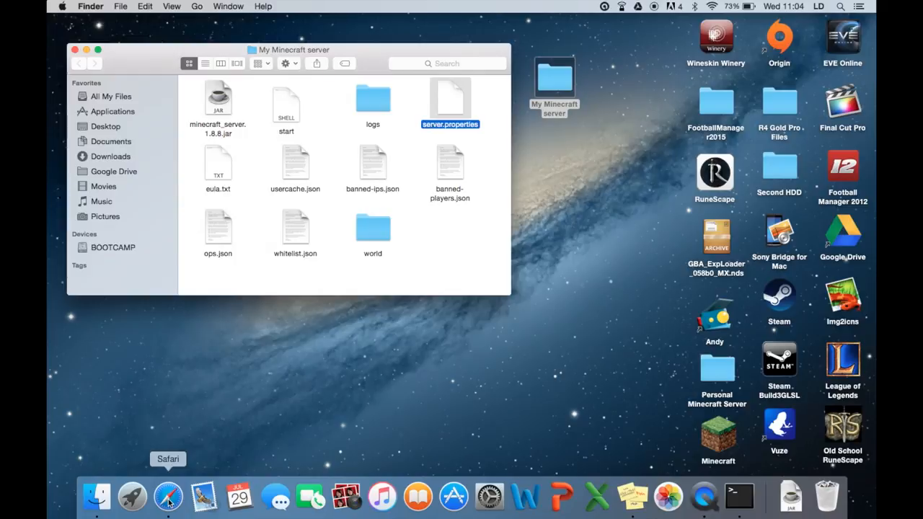
{"action": "mouse_move", "coordinate": [383, 139]}
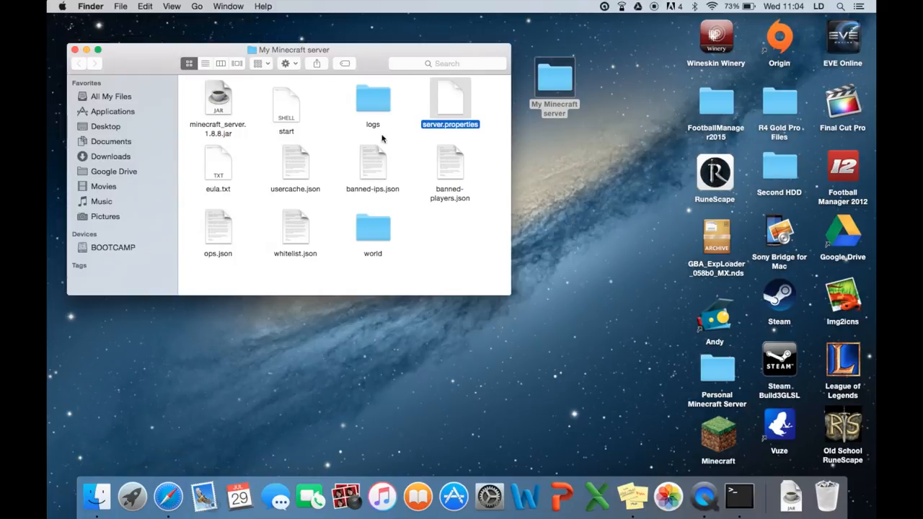
Select the start script in the My Minecraft server folder
{"action": "left_click", "coordinate": [286, 101]}
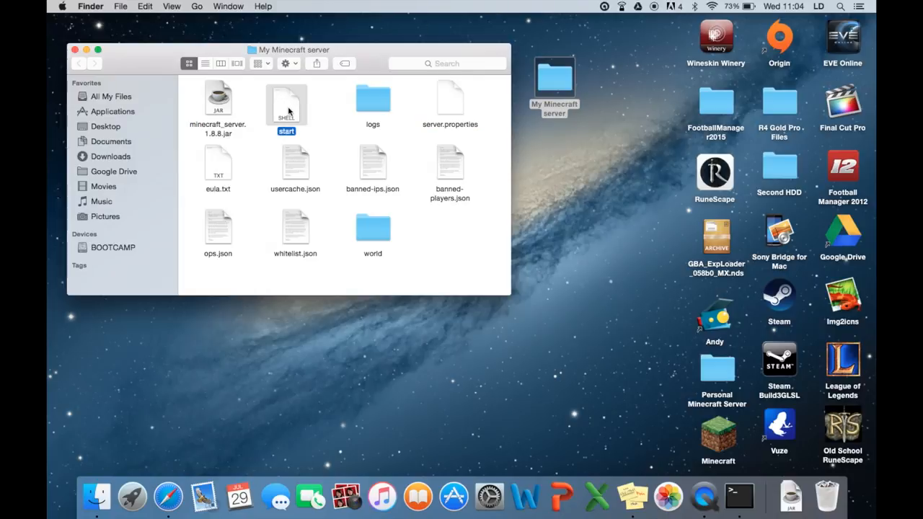
Run start.command so Terminal brings the server up to its Done message
{"action": "double_click", "coordinate": [286, 104]}
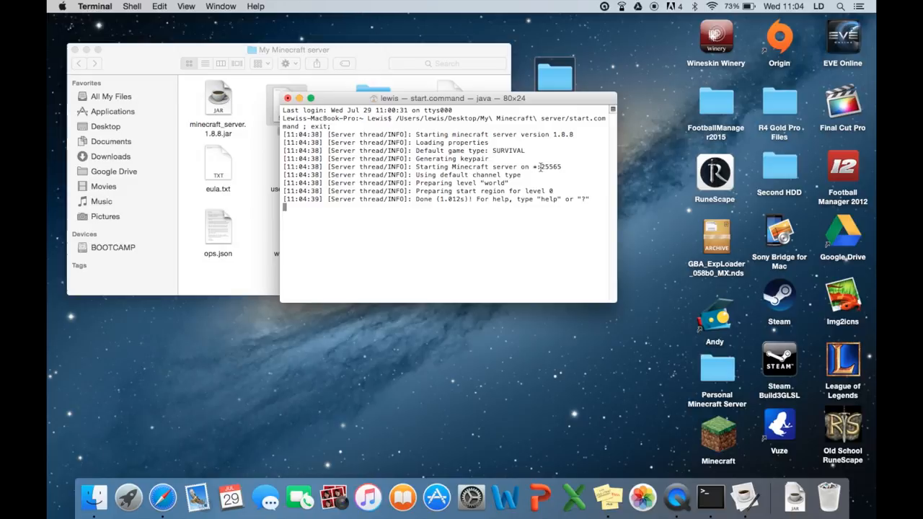
{"action": "mouse_move", "coordinate": [364, 281]}
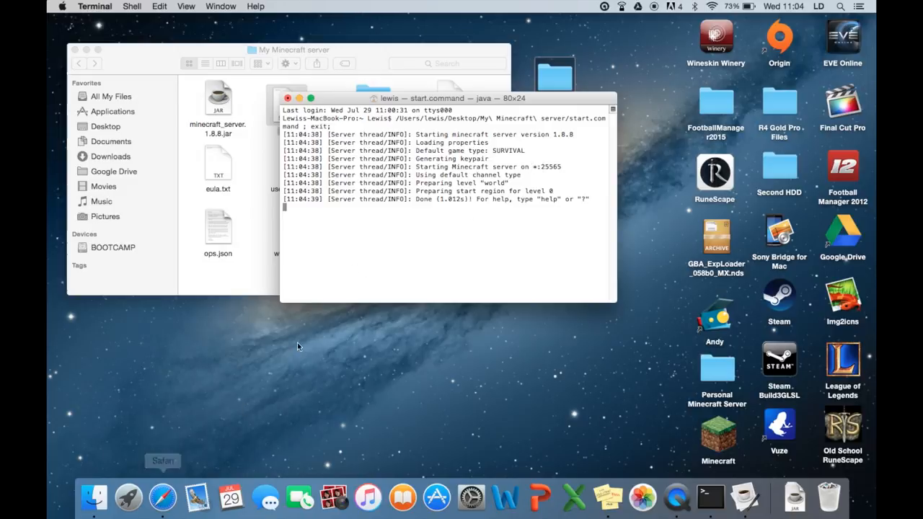
{"action": "mouse_move", "coordinate": [344, 274]}
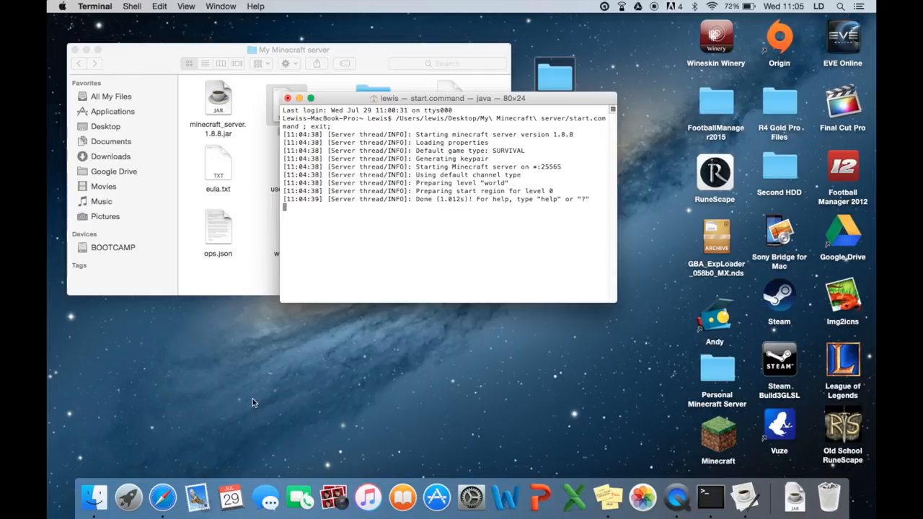
{"action": "mouse_move", "coordinate": [161, 496]}
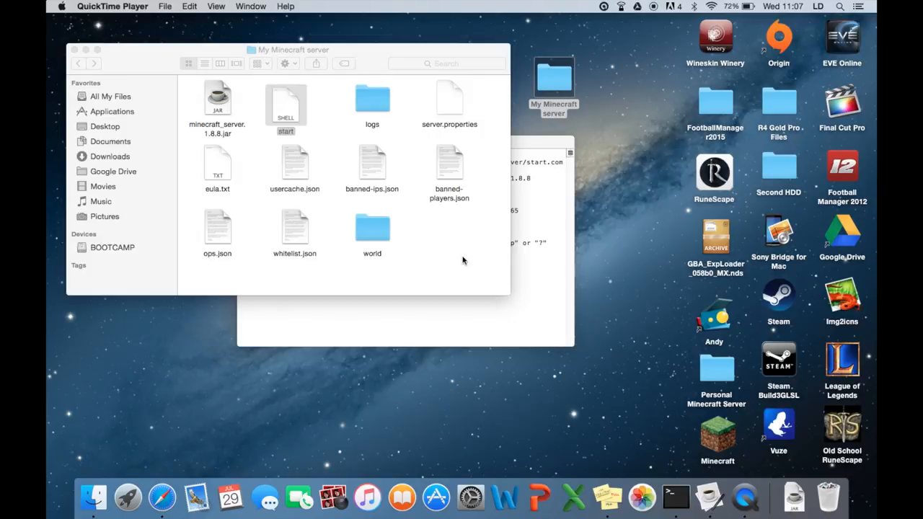
{"action": "mouse_move", "coordinate": [205, 481]}
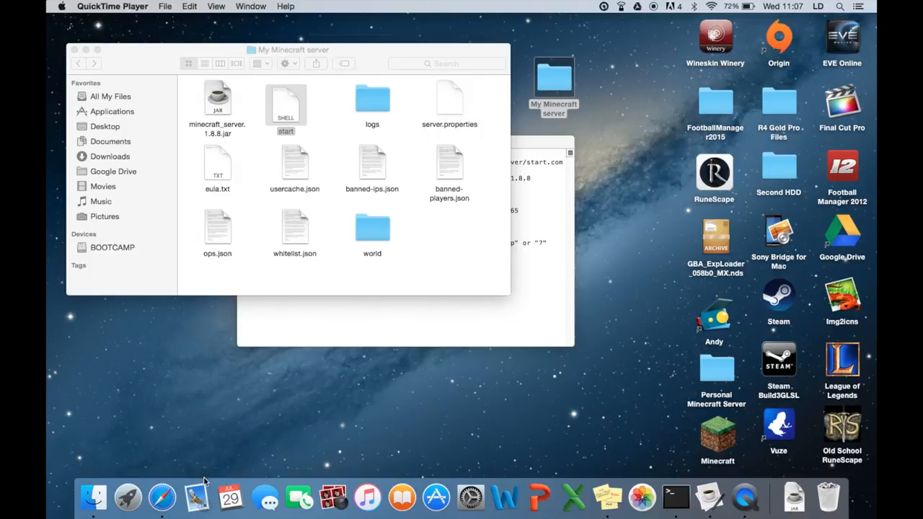
{"action": "mouse_move", "coordinate": [162, 496]}
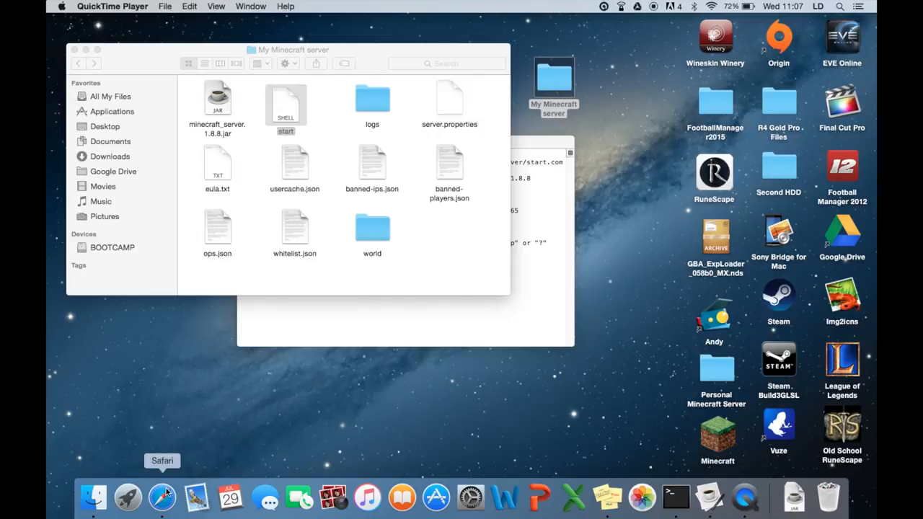
{"action": "left_click", "coordinate": [162, 496]}
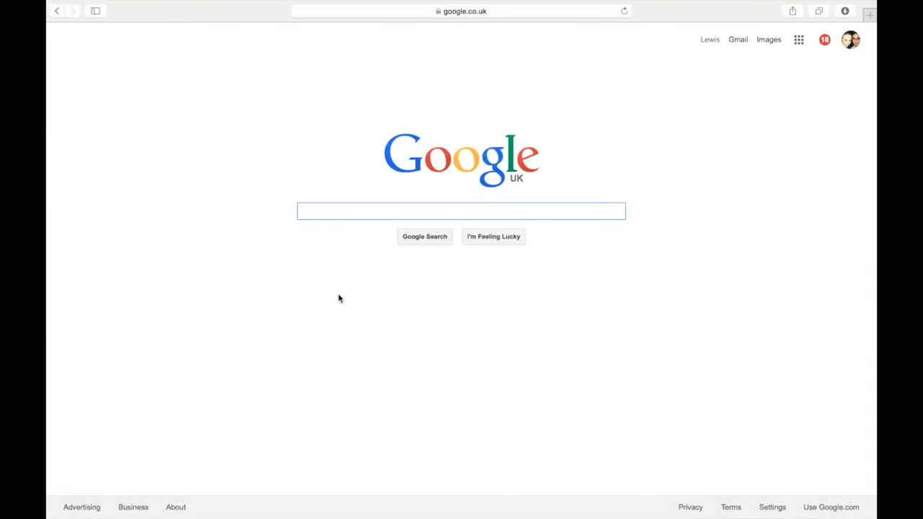
{"action": "mouse_move", "coordinate": [344, 225]}
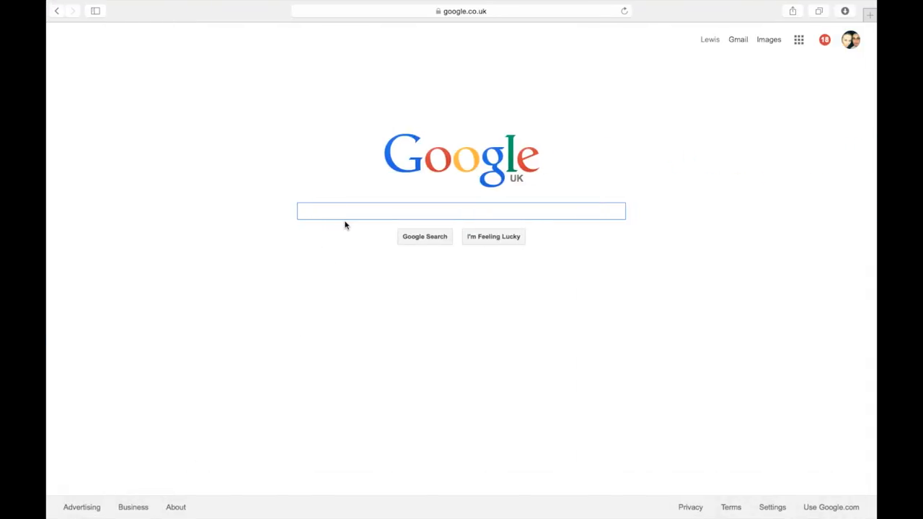
{"action": "type", "text": "my p"}
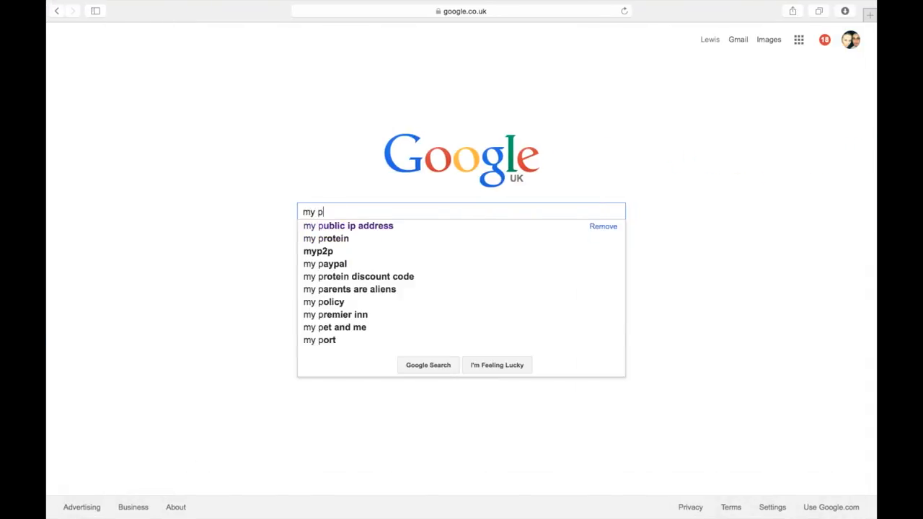
{"action": "left_click", "coordinate": [348, 225]}
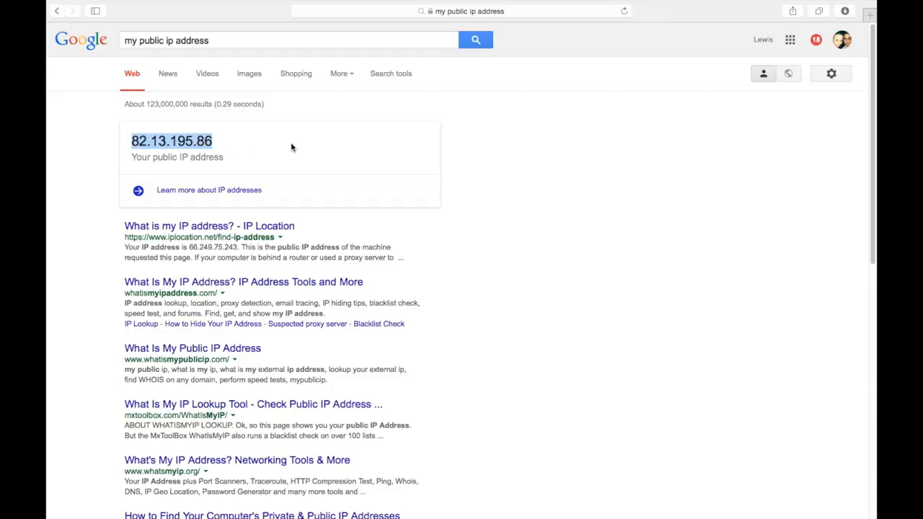
{"action": "mouse_move", "coordinate": [209, 156]}
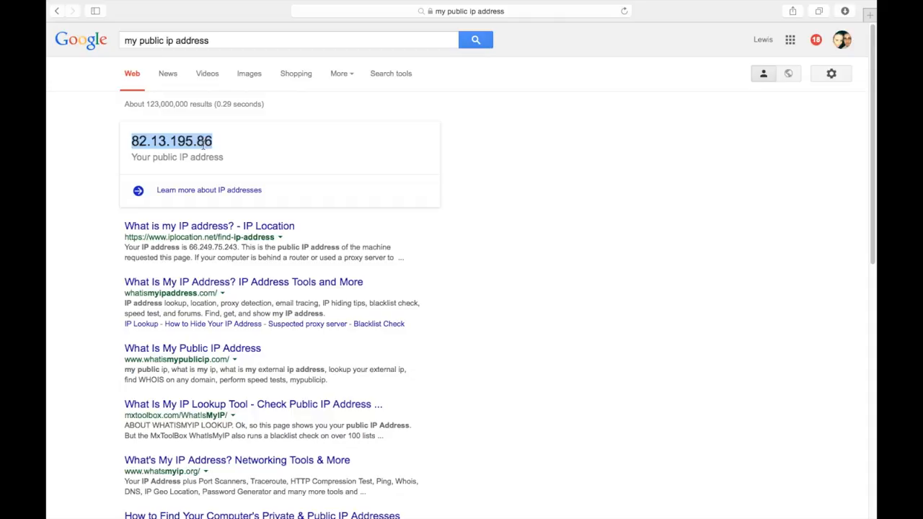
{"action": "mouse_move", "coordinate": [310, 154]}
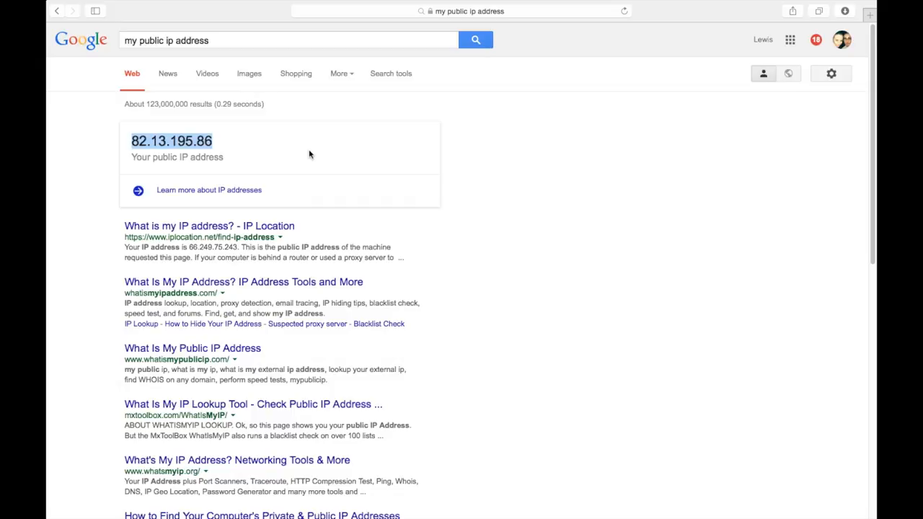
{"action": "mouse_move", "coordinate": [334, 162]}
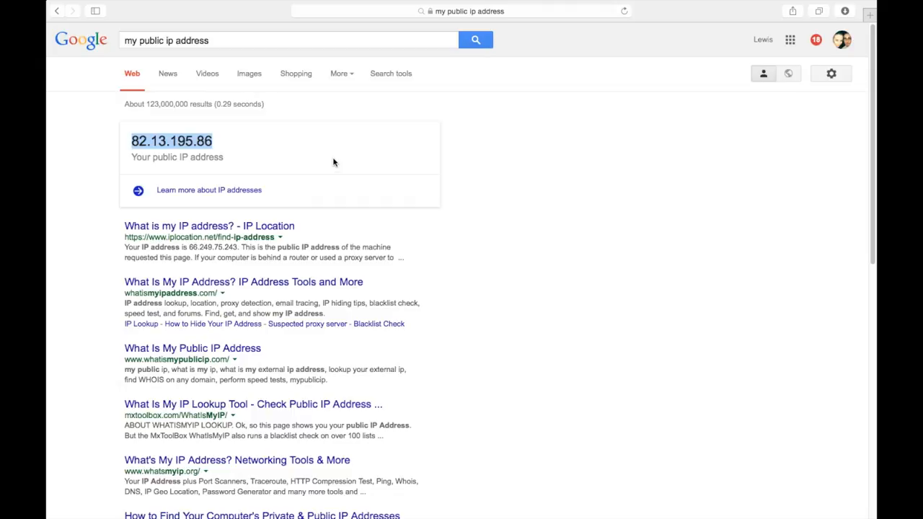
{"action": "mouse_move", "coordinate": [414, 274]}
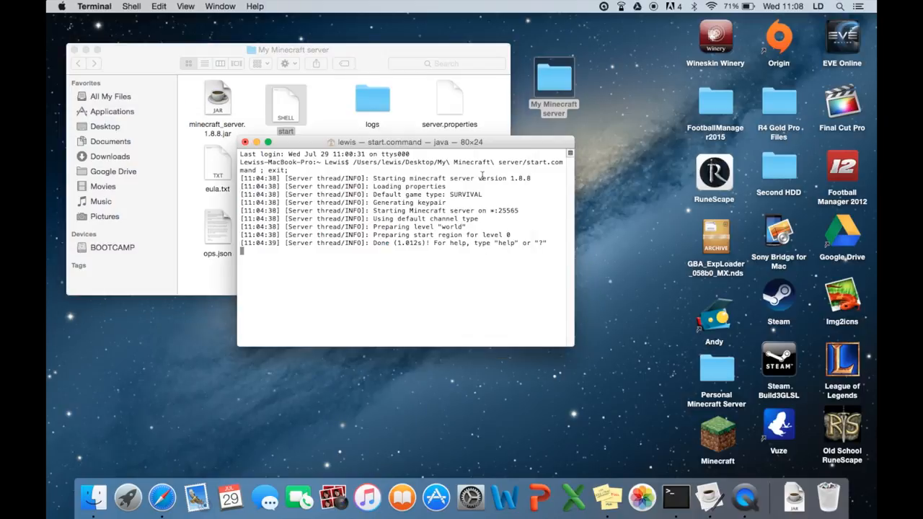
{"action": "mouse_move", "coordinate": [707, 443]}
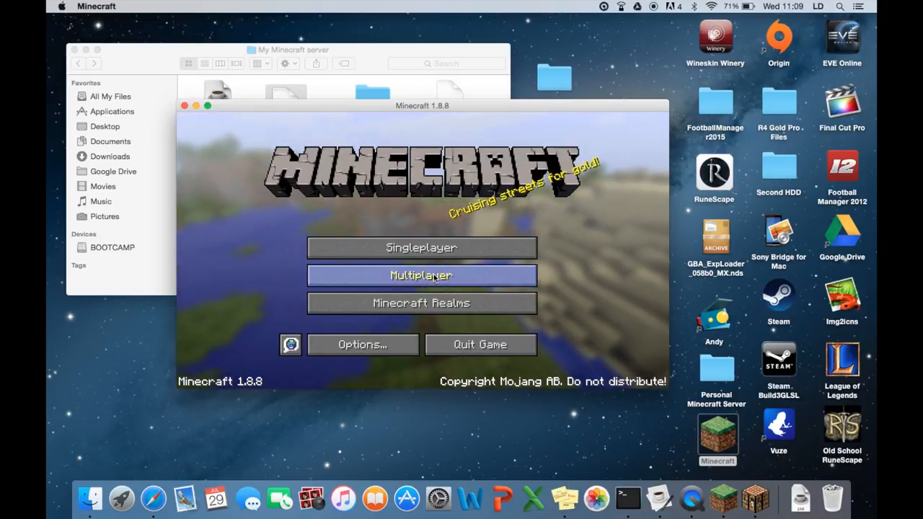
Go to the Multiplayer server list showing the Youtube test entry
{"action": "left_click", "coordinate": [421, 274]}
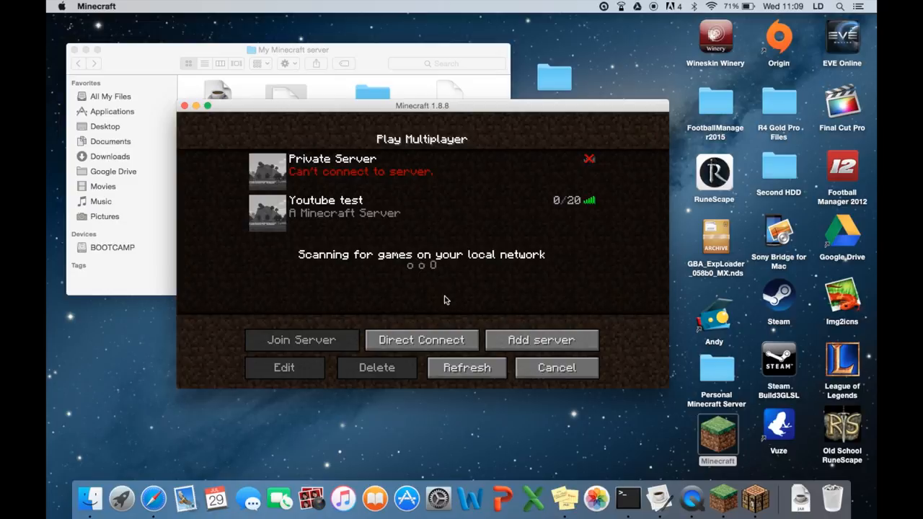
{"action": "mouse_move", "coordinate": [447, 281]}
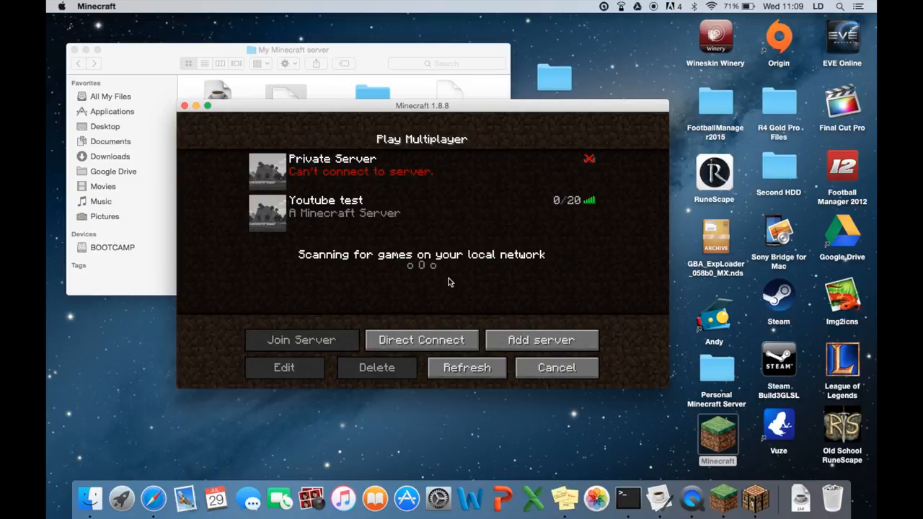
{"action": "left_click", "coordinate": [283, 368]}
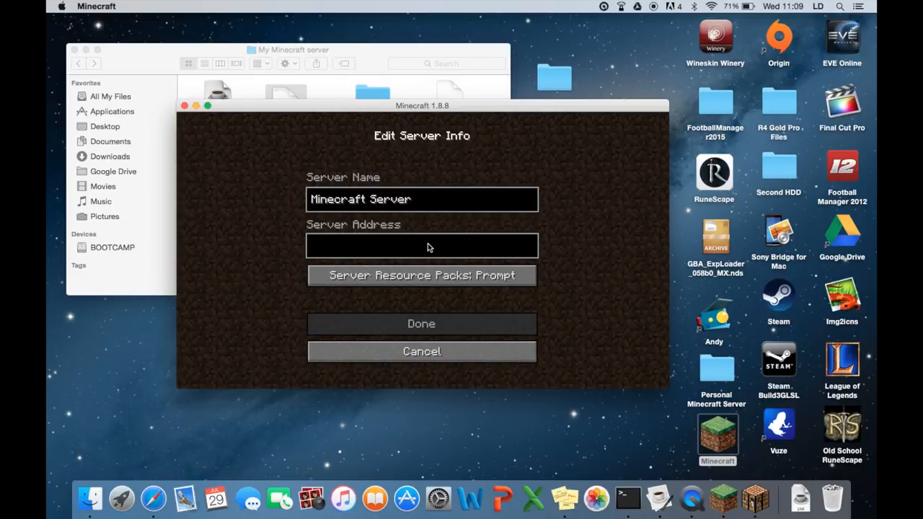
{"action": "key", "text": "Backspace"}
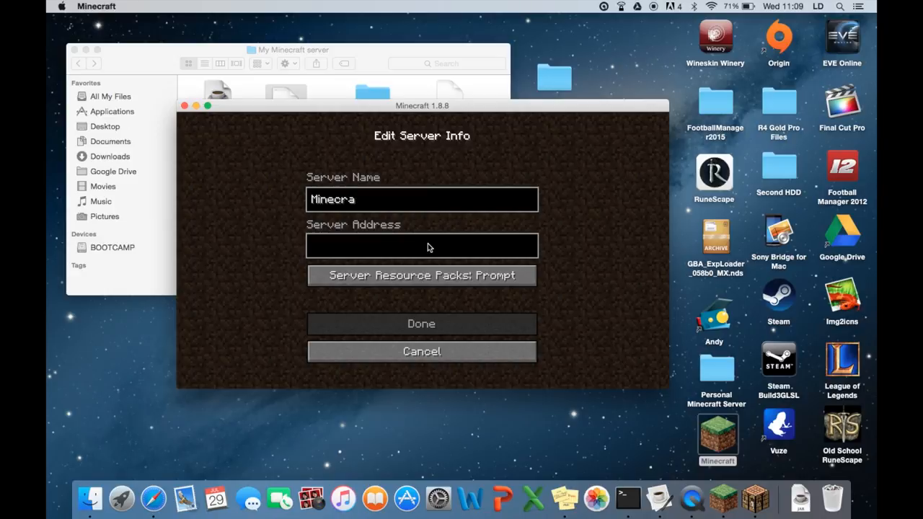
{"action": "type", "text": "public"}
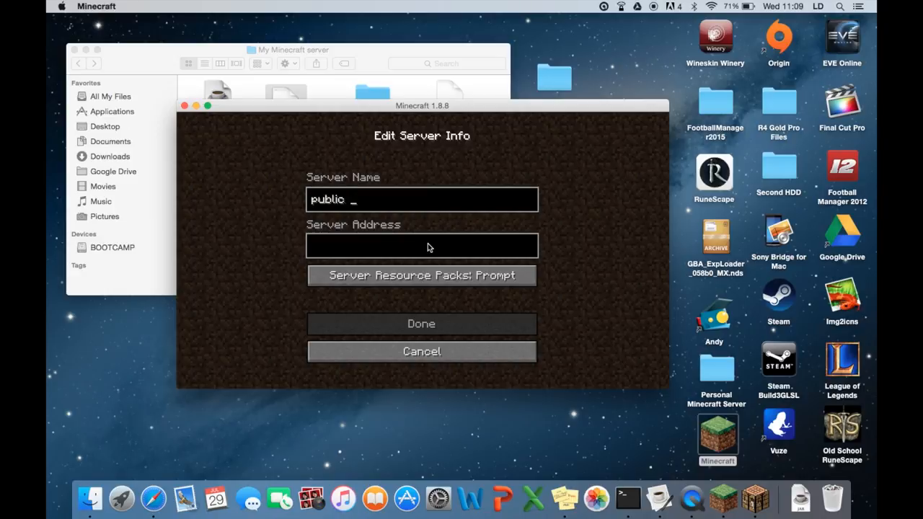
{"action": "type", "text": "server"}
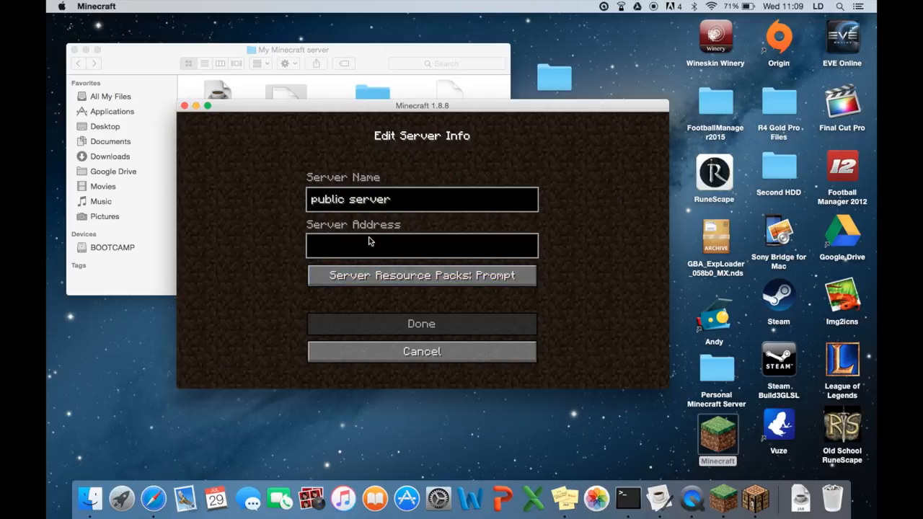
{"action": "type", "text": "82.13.195"}
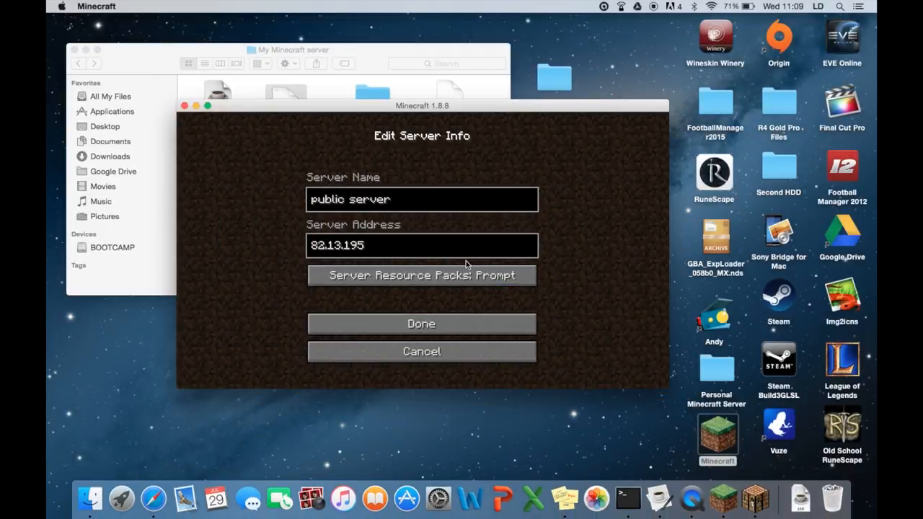
{"action": "type", "text": "86"}
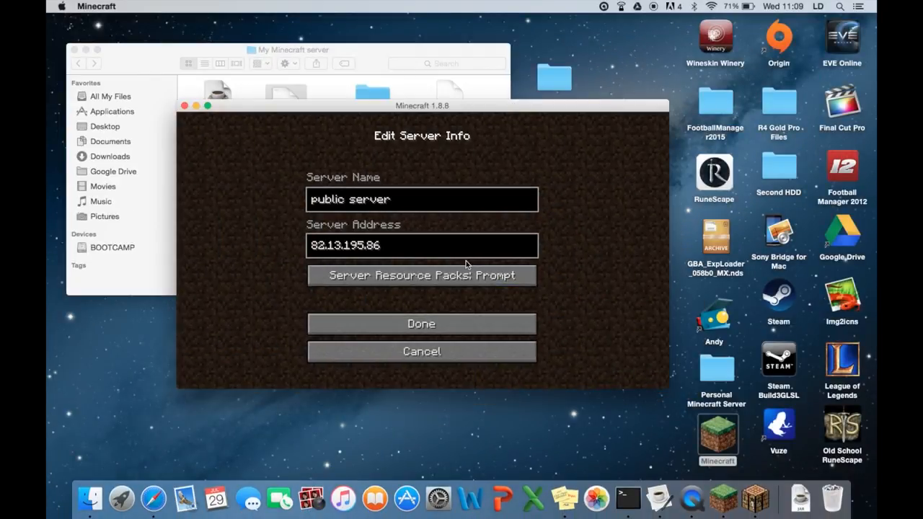
{"action": "left_click", "coordinate": [421, 323]}
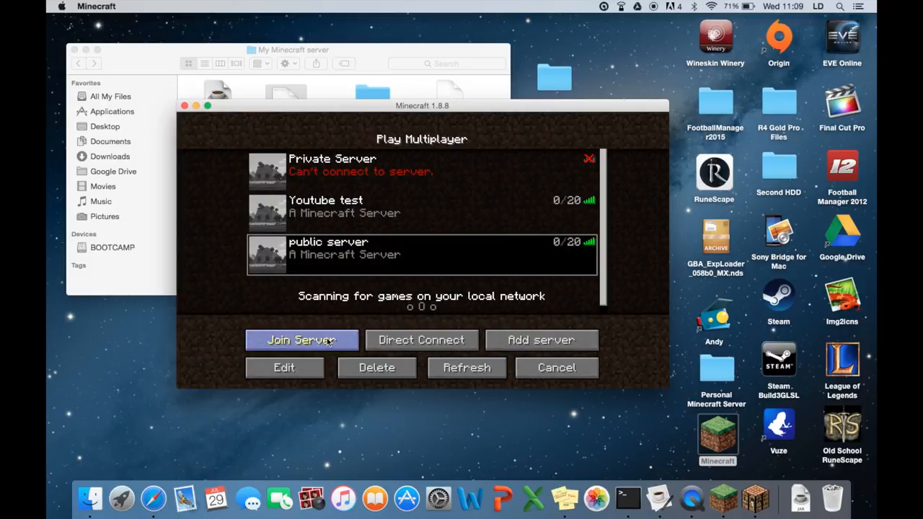
Join the new public server, reaching the Logging in screen
{"action": "left_click", "coordinate": [302, 340]}
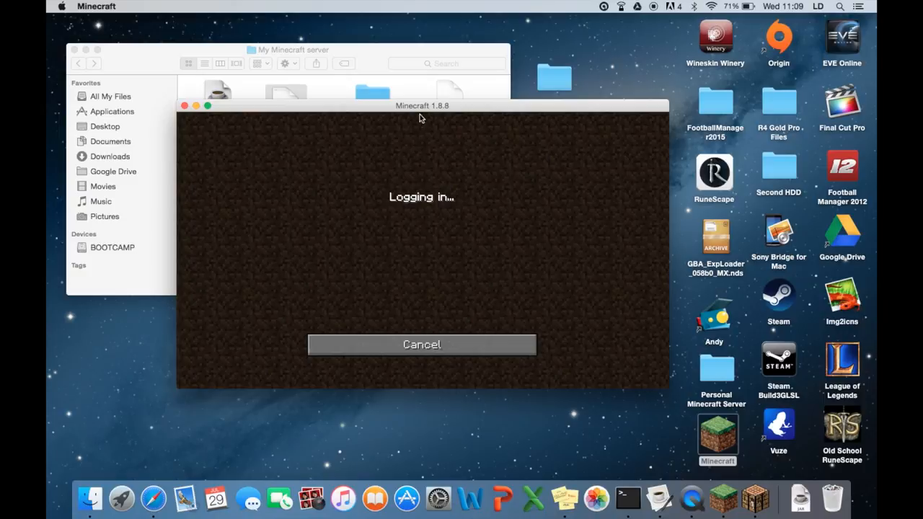